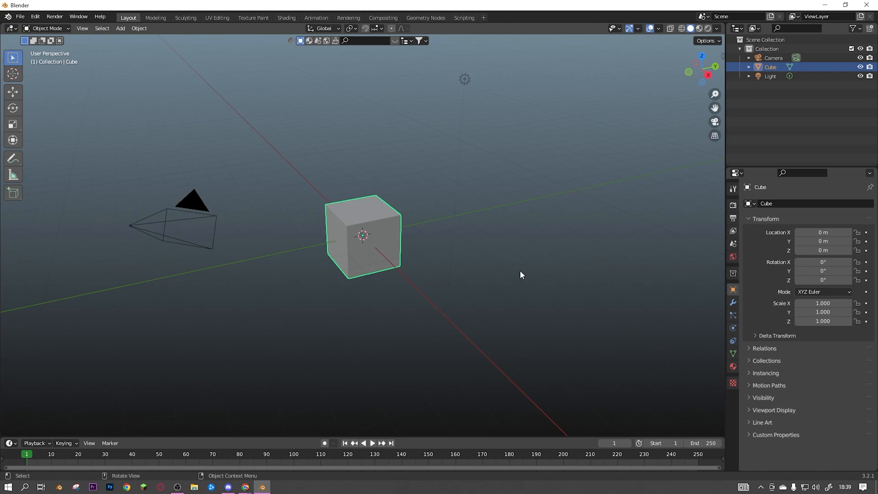
pyautogui.moveTo(549, 261)
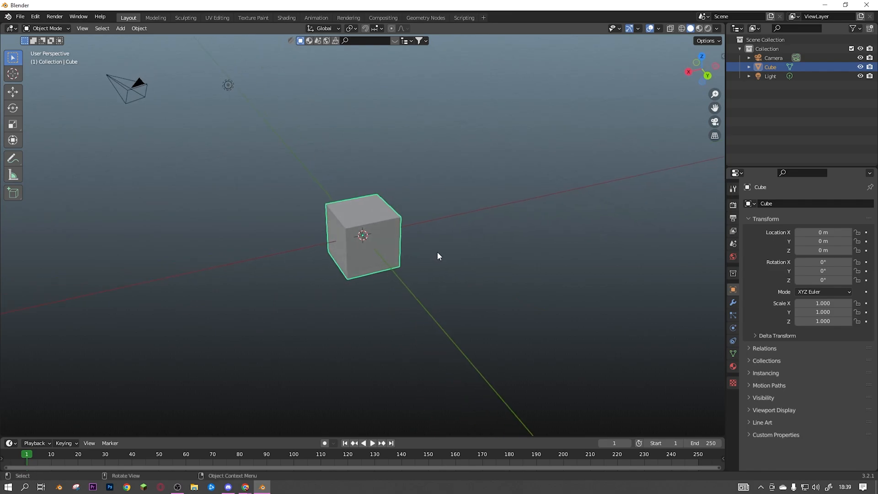
pyautogui.moveTo(446, 255)
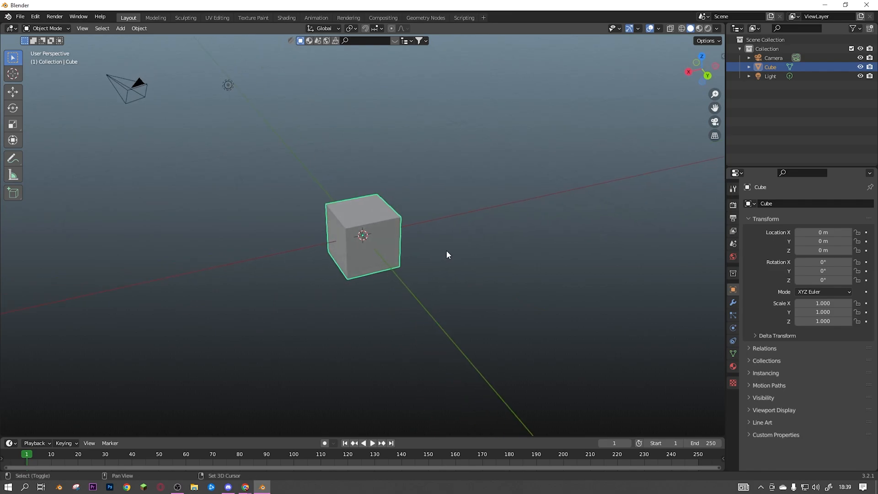
# Step: Select the default camera, cube and light and call up the Delete confirmation
pyautogui.moveTo(446, 255); pyautogui.dragTo(468, 175)
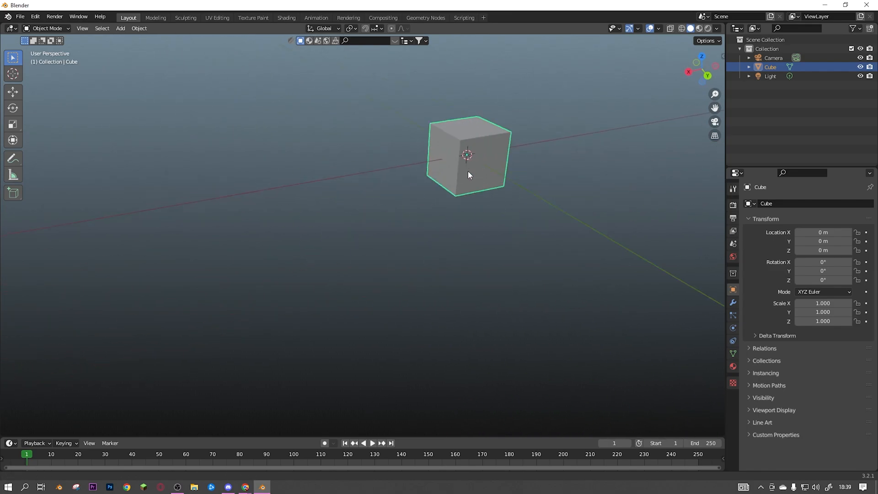
pyautogui.moveTo(467, 175); pyautogui.dragTo(416, 225)
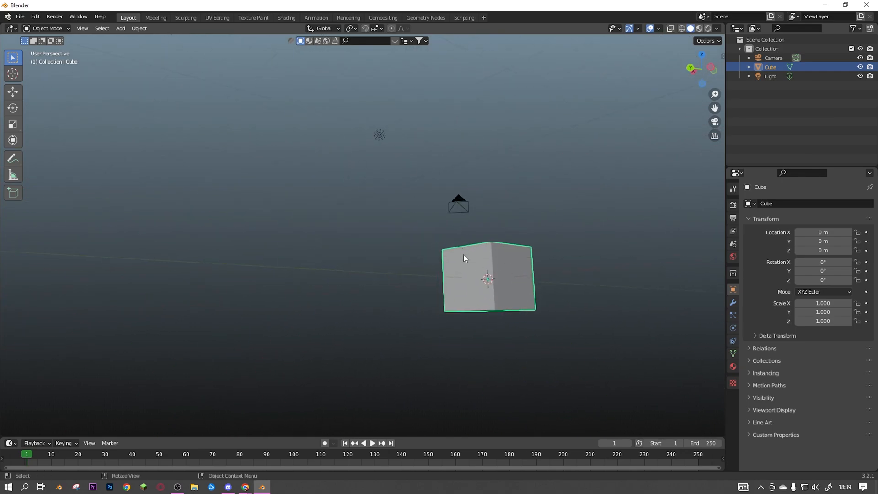
pyautogui.click(82, 28)
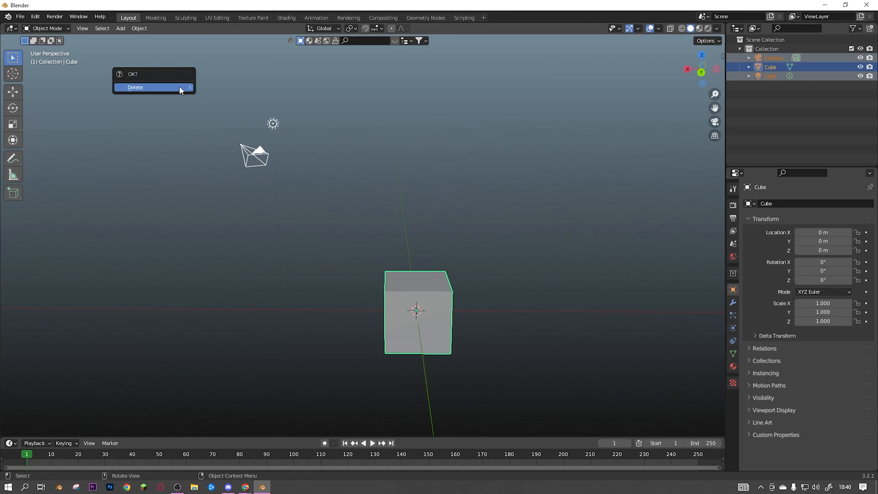
# Step: Delete the camera, cube and light, then add a new Mesh > Cube
pyautogui.click(134, 87)
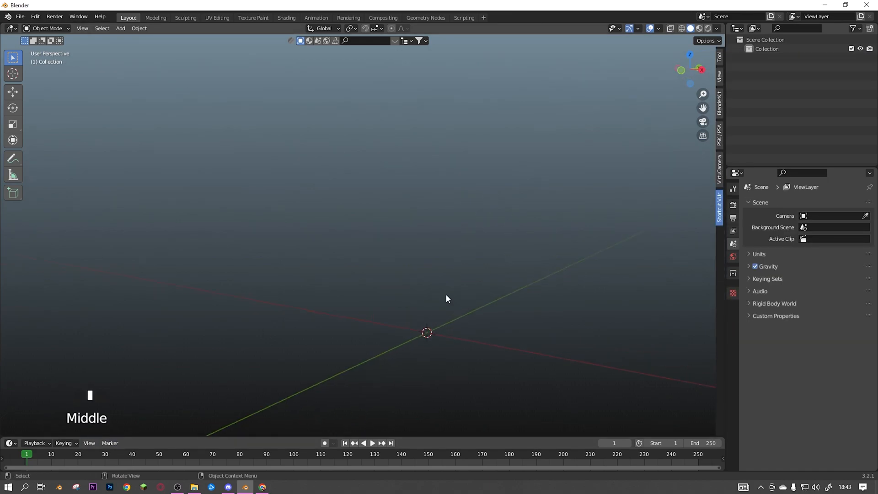
pyautogui.moveTo(446, 299); pyautogui.dragTo(392, 349)
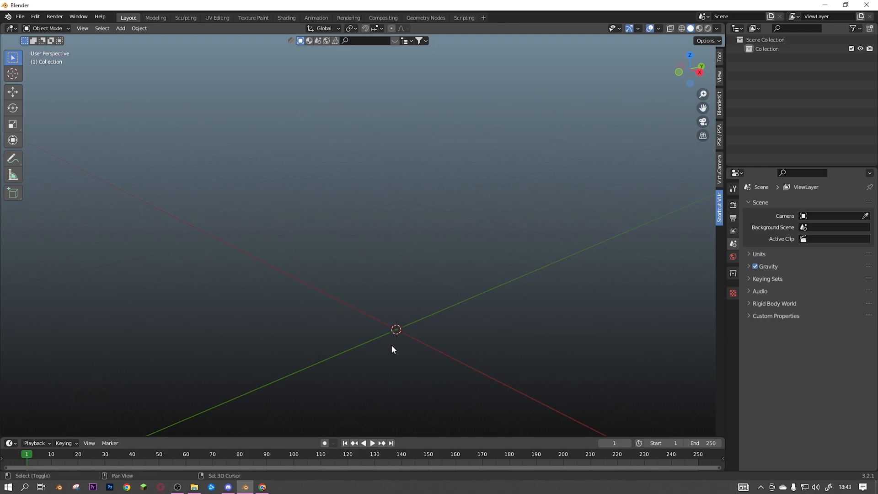
pyautogui.press('shift+a')
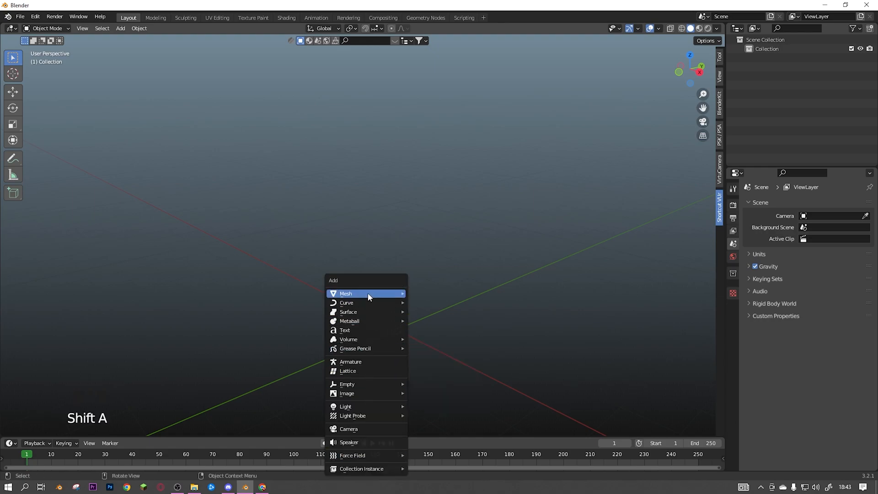
pyautogui.moveTo(348, 339)
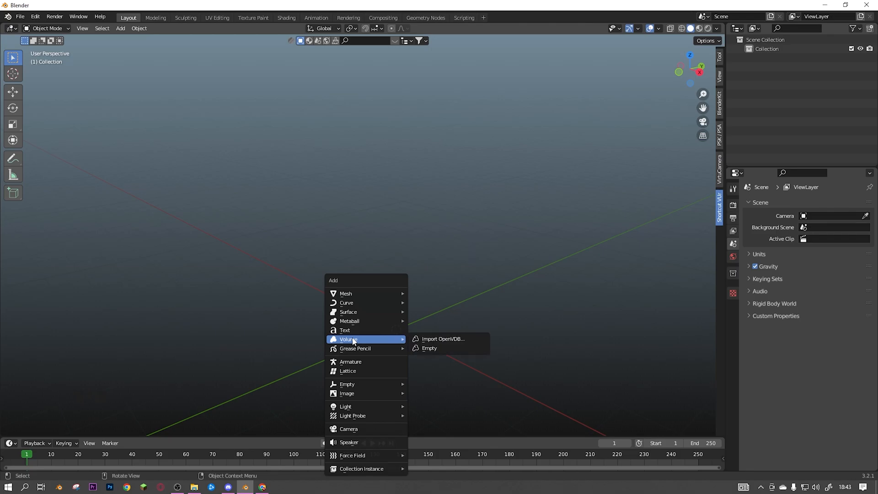
pyautogui.moveTo(345, 294)
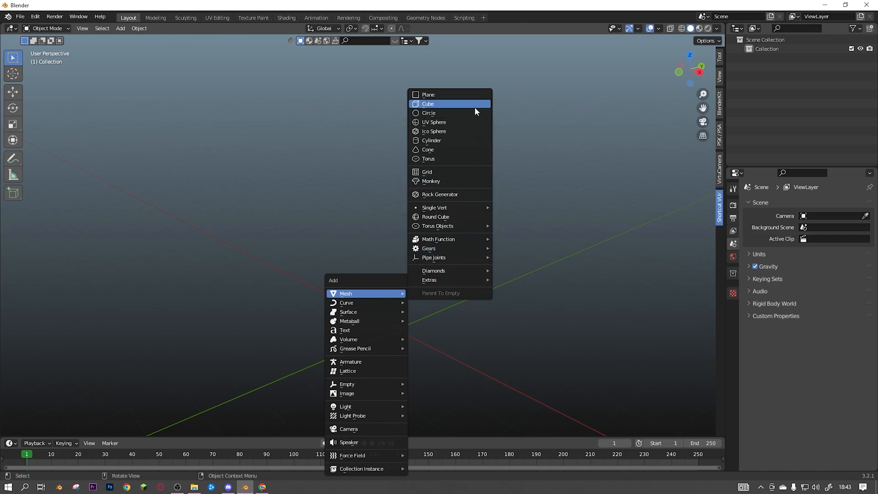
pyautogui.click(427, 104)
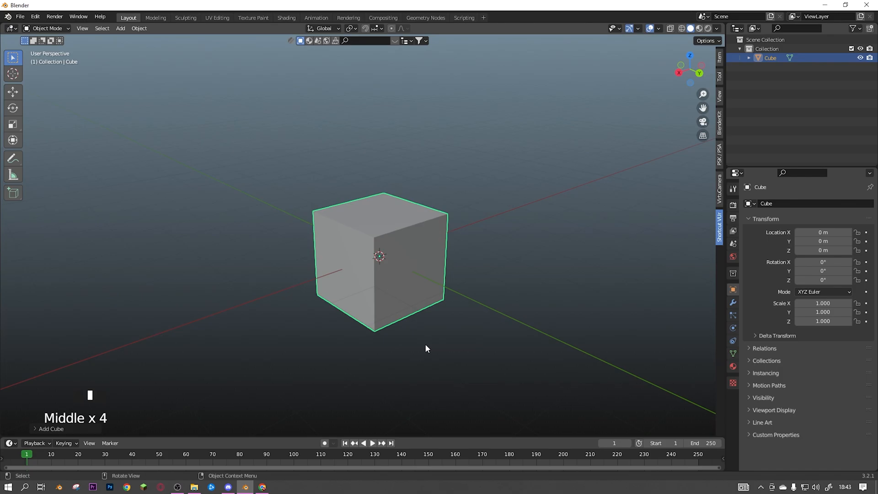
# Step: Scale the cube along X to about 2.9 times its original length
pyautogui.press('g')
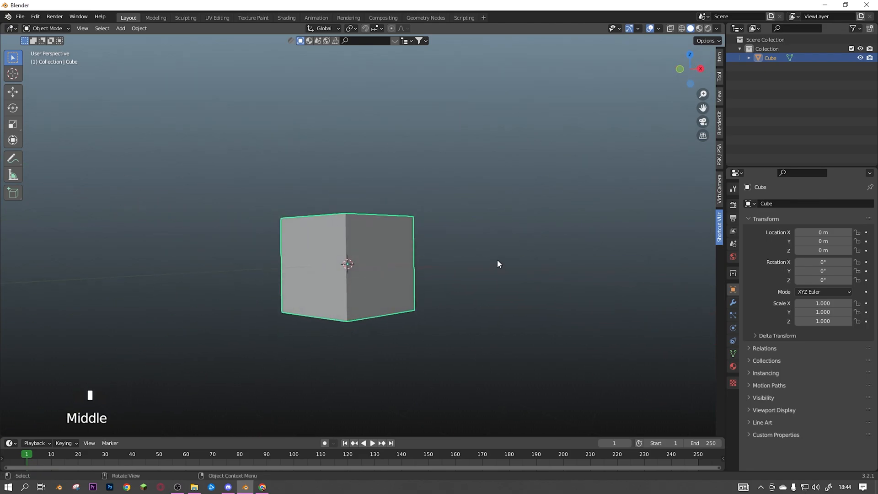
pyautogui.moveTo(498, 264); pyautogui.dragTo(332, 194)
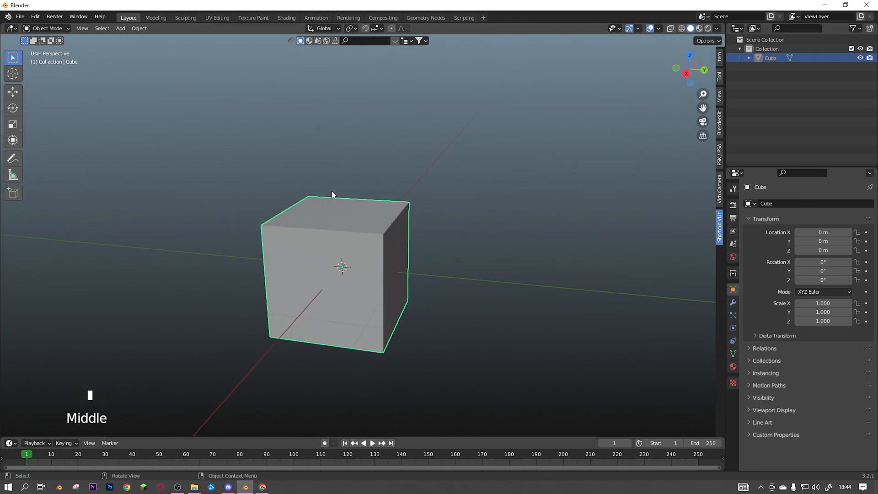
pyautogui.press('s')
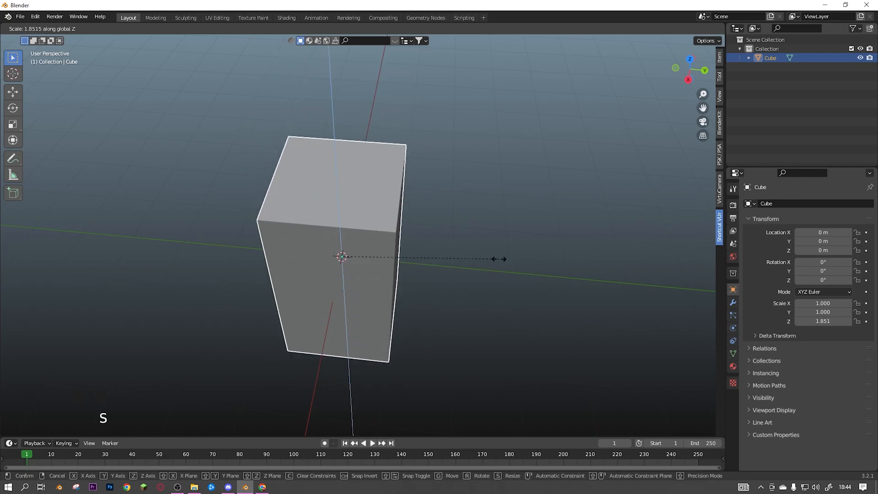
pyautogui.press('y')
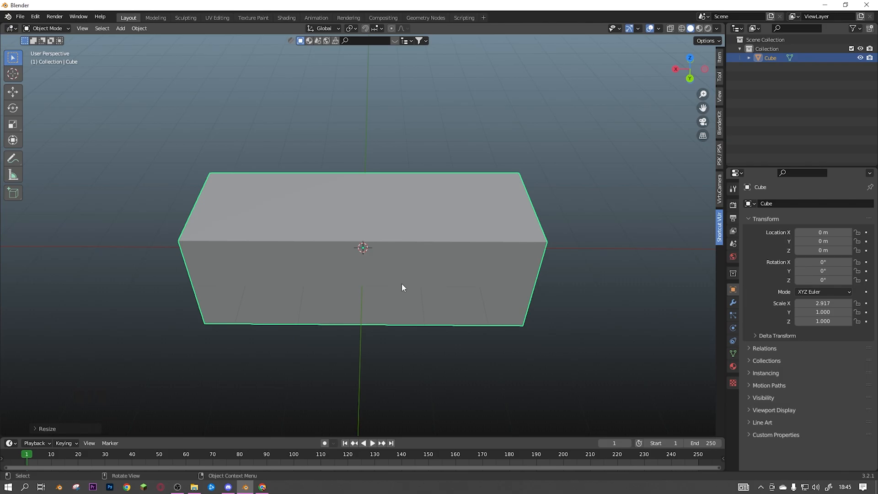
# Step: In Edit Mode, extrude the box's faces into an L shape with a tall arm
pyautogui.press('Tab')
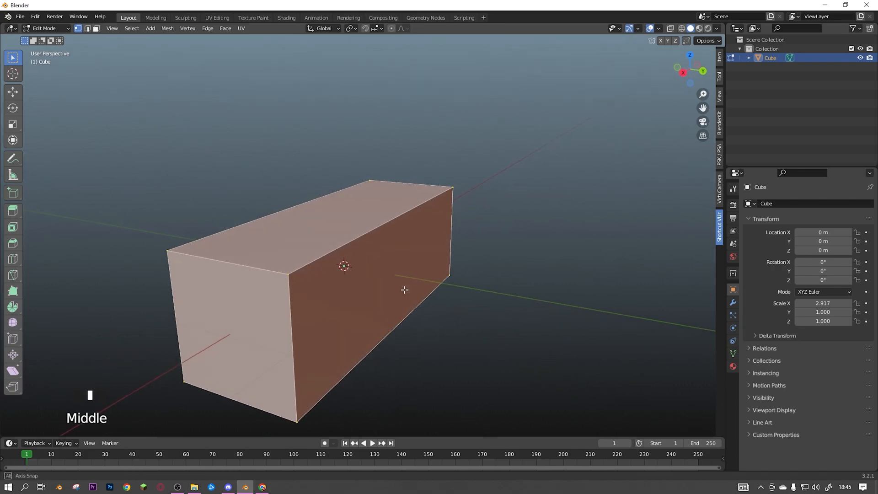
pyautogui.moveTo(403, 290); pyautogui.dragTo(386, 317)
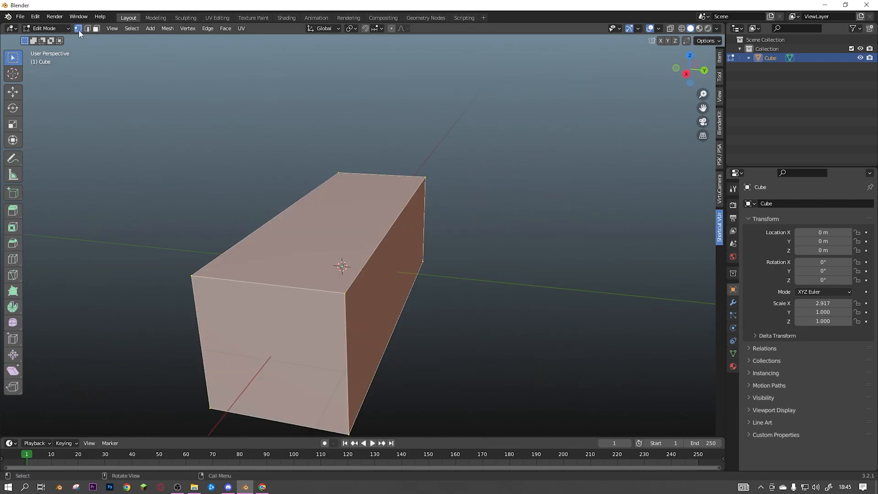
pyautogui.moveTo(77, 28)
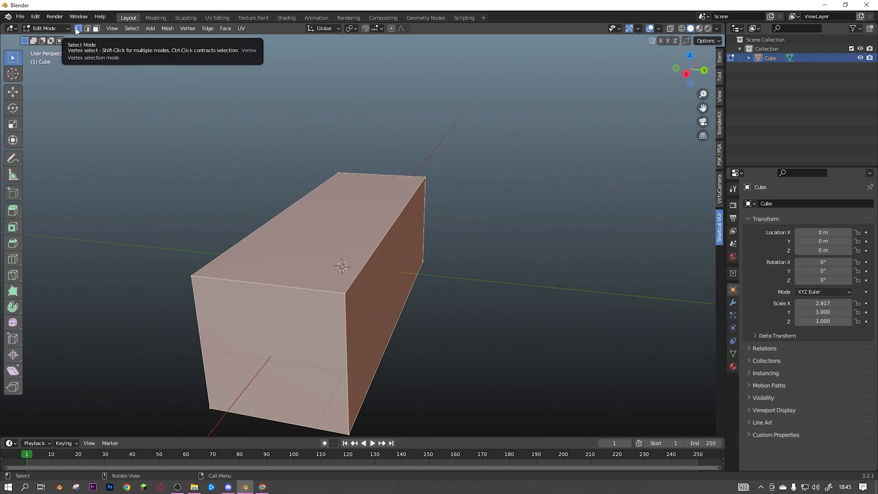
pyautogui.moveTo(95, 28)
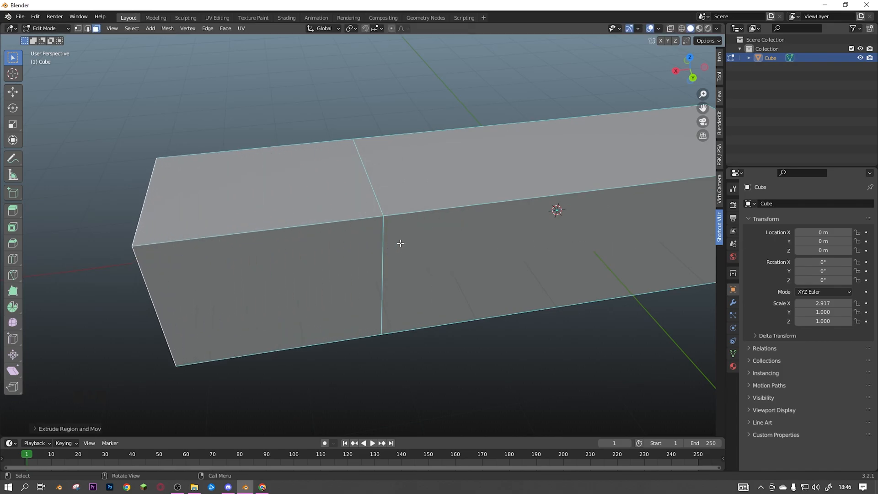
pyautogui.press('e')
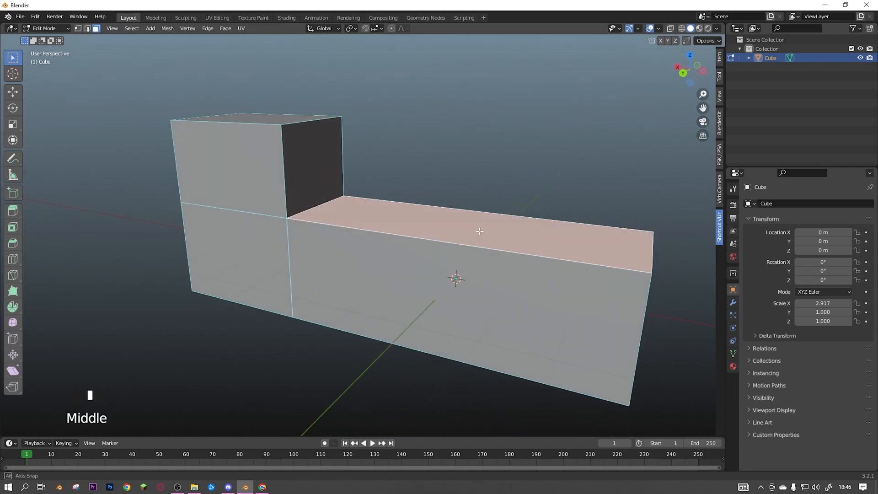
pyautogui.press('e')
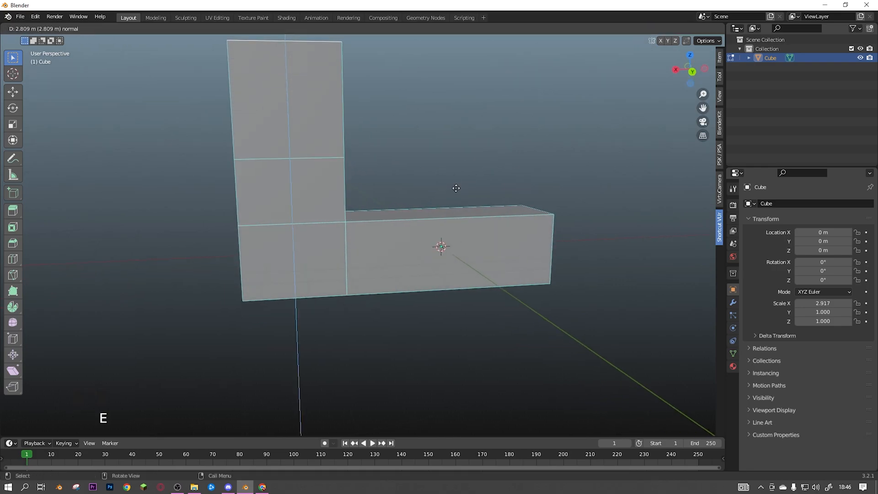
pyautogui.press('g')
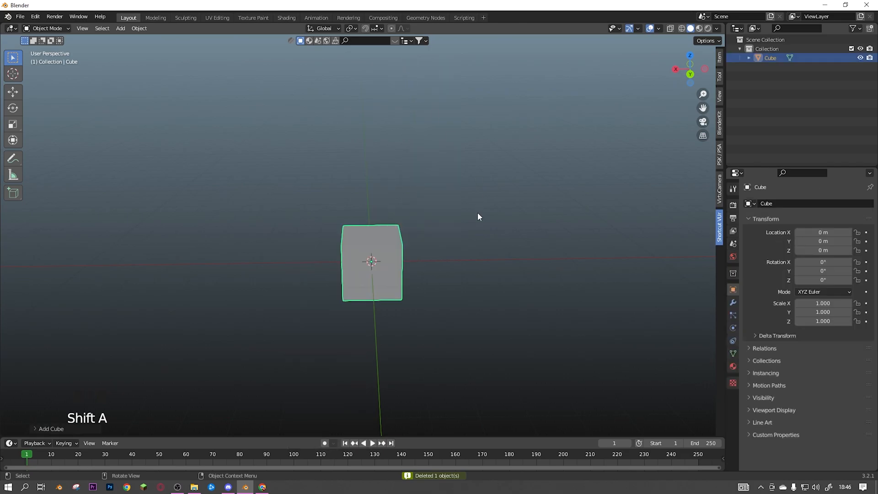
# Step: Inset and extrude the top face repeatedly into three narrowing tiers, then return to Object Mode
pyautogui.press('Tab')
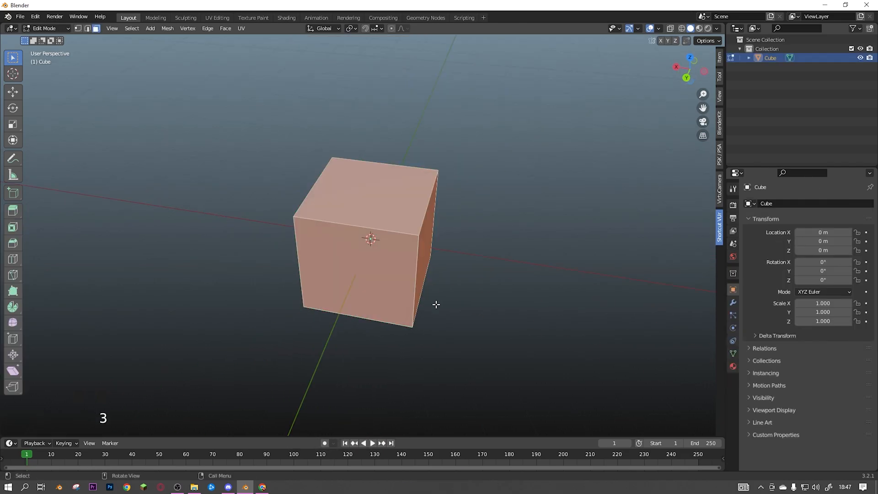
pyautogui.scroll(3)
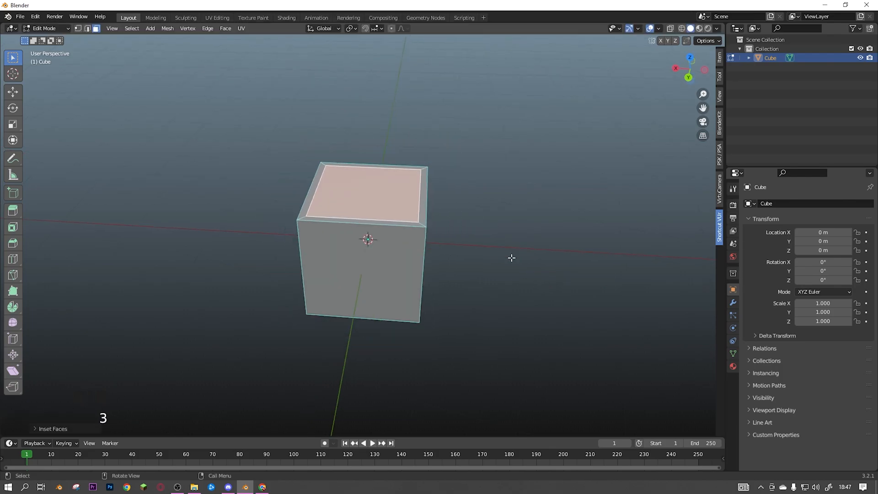
pyautogui.press('e')
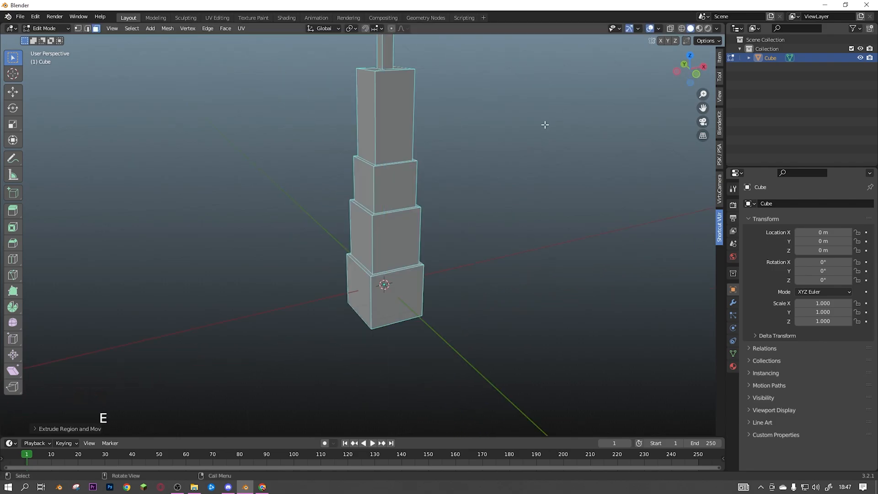
pyautogui.press('ctrl+z')
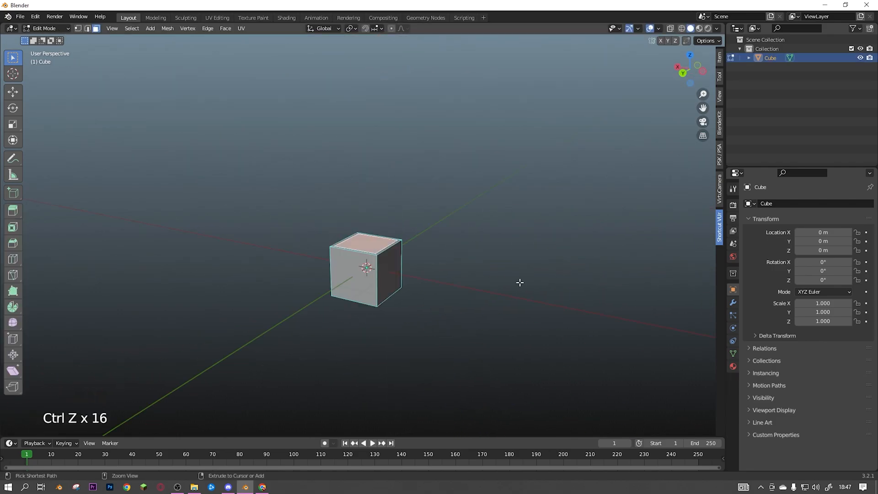
pyautogui.moveTo(519, 282); pyautogui.dragTo(482, 323)
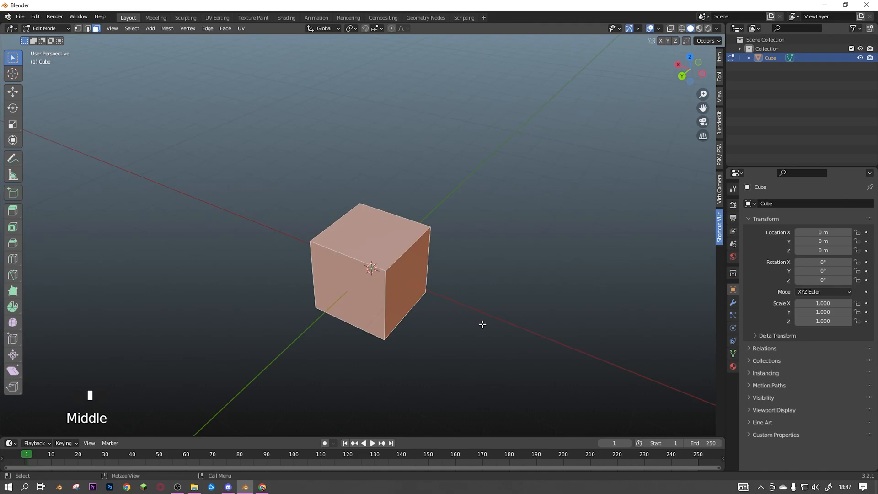
pyautogui.moveTo(449, 298)
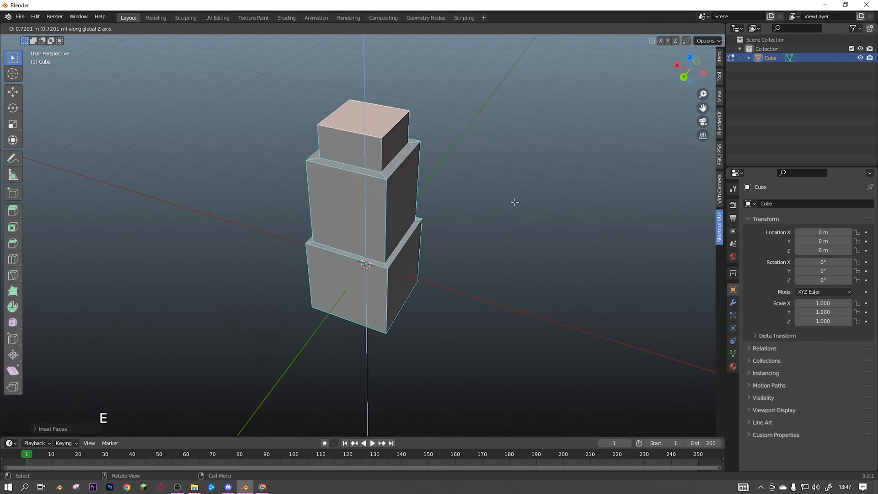
pyautogui.press('Tab')
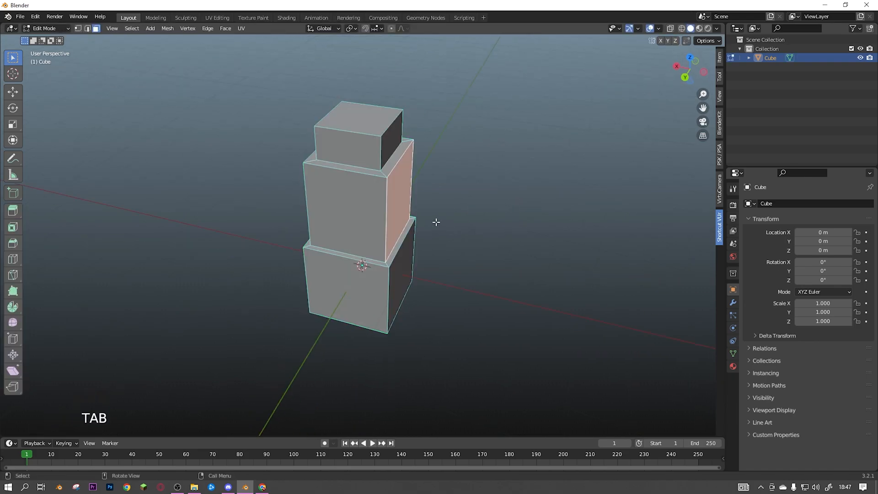
pyautogui.press('Tab')
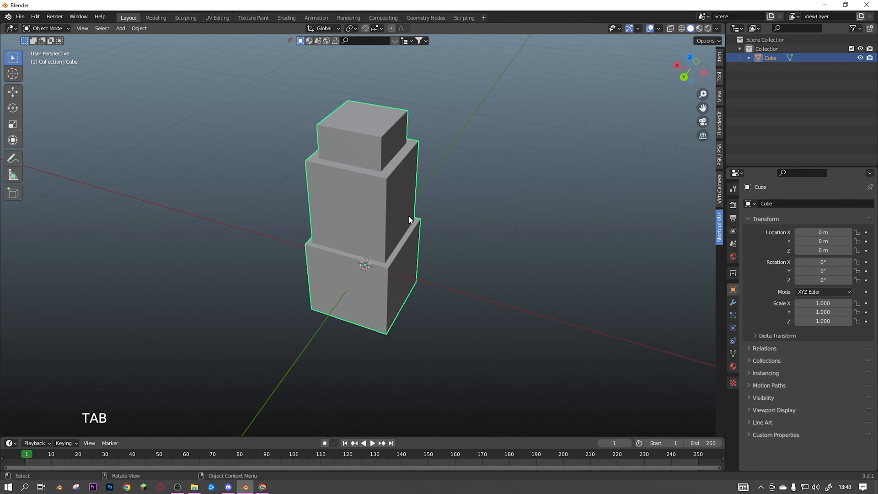
# Step: Add a fresh cube and switch it into Edit Mode
pyautogui.press('shift+a')
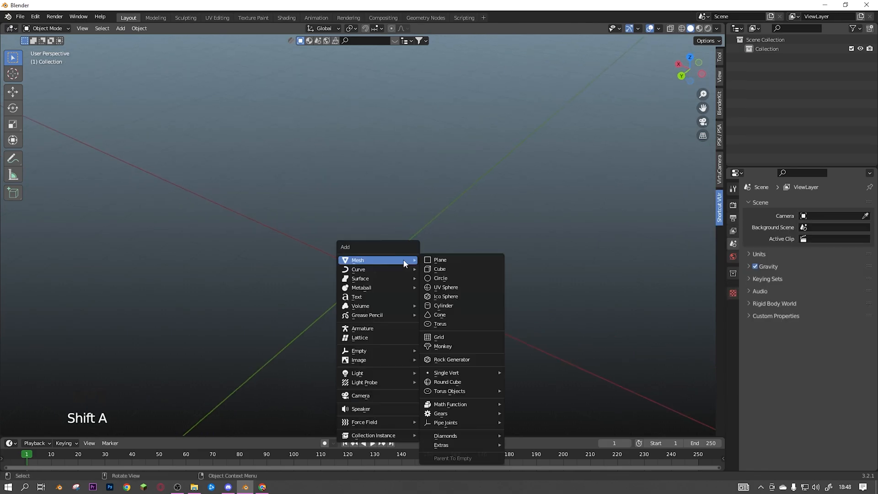
pyautogui.click(440, 268)
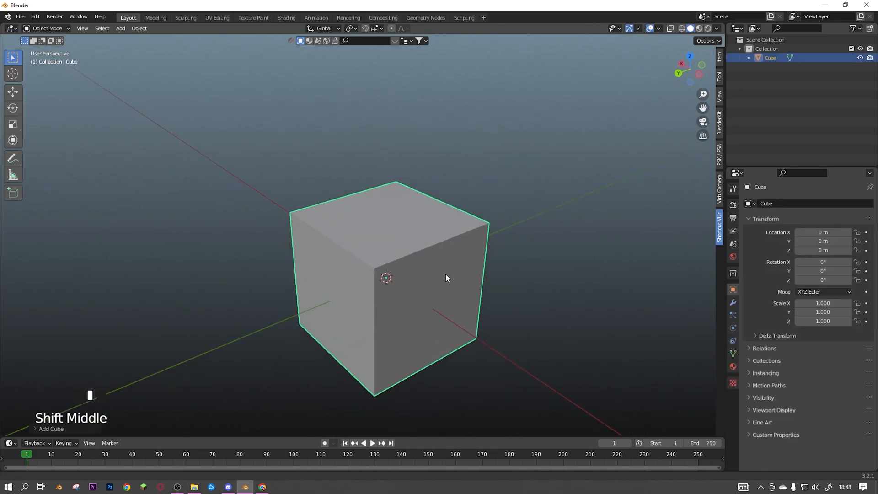
pyautogui.press('Tab')
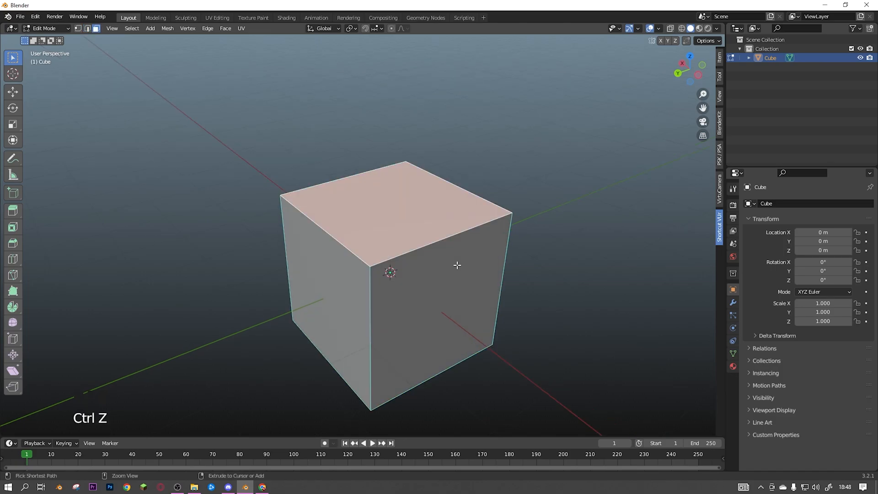
# Step: Try Ctrl+B bevels on the top face and an edge, undoing them
pyautogui.press('ctrl+b')
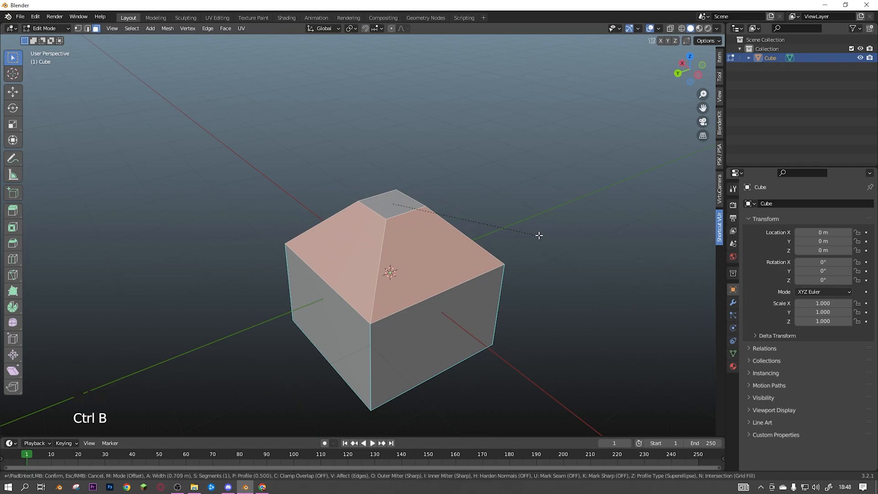
pyautogui.moveTo(586, 222)
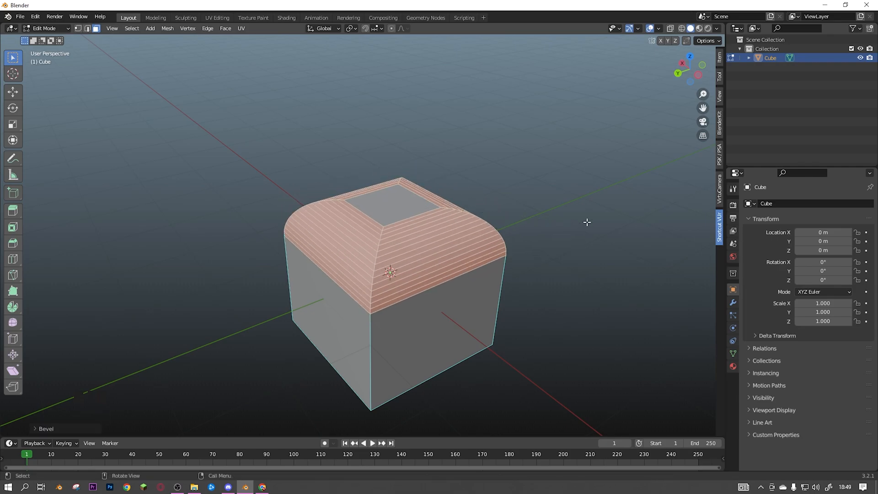
pyautogui.press('ctrl+z')
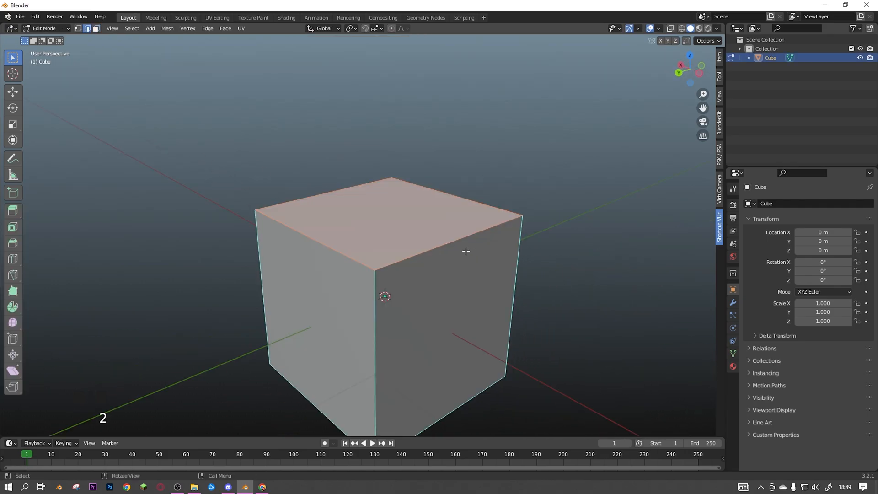
pyautogui.press('ctrl+b')
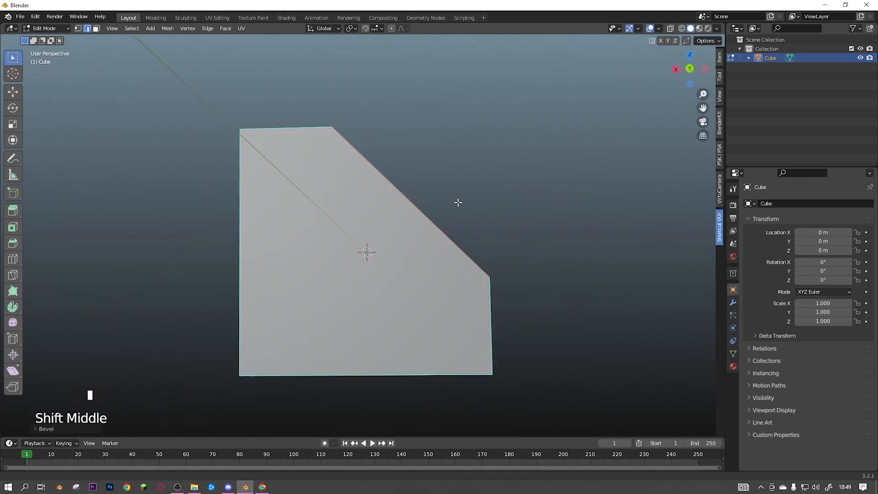
pyautogui.press('ctrl+b')
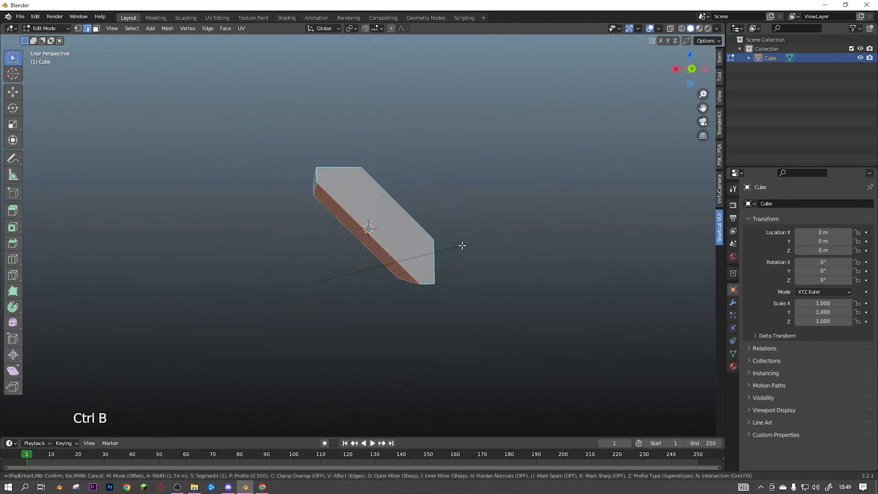
pyautogui.moveTo(462, 245); pyautogui.dragTo(338, 307)
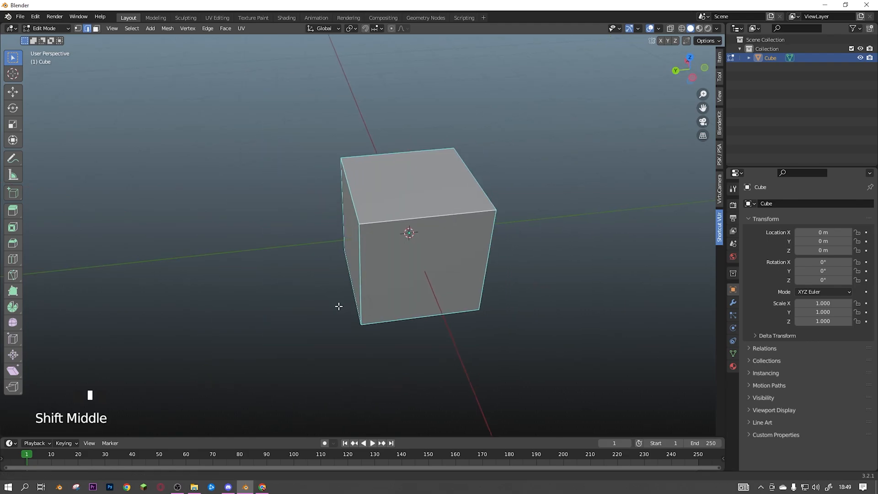
pyautogui.scroll(3)
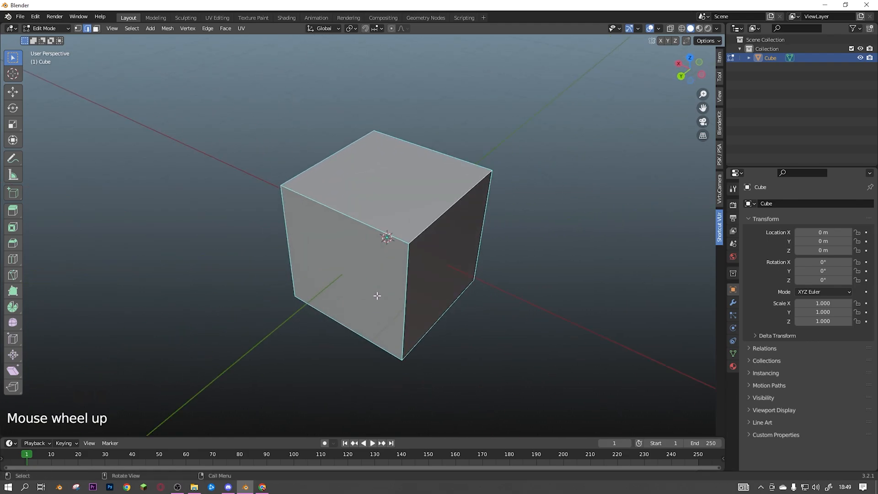
# Step: Add a loop cut around the cube and try moving the loop, undoing the move
pyautogui.press('ctrl+r')
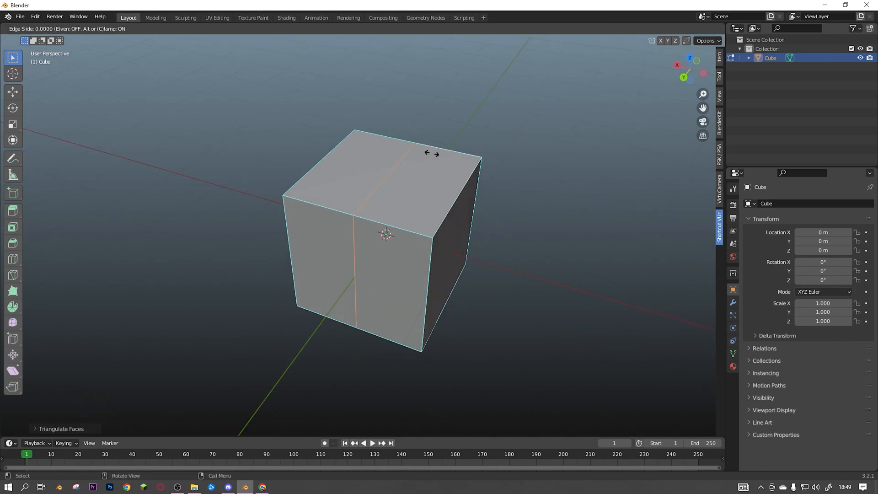
pyautogui.press('g')
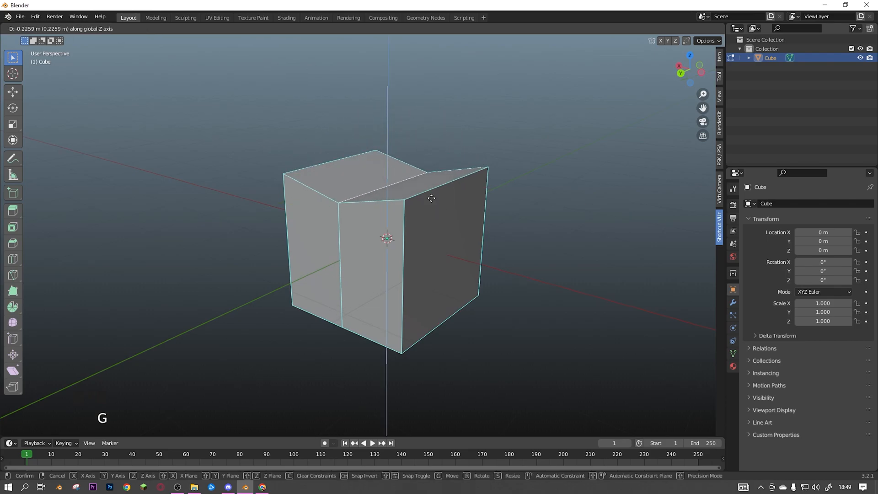
pyautogui.press('ctrl+z')
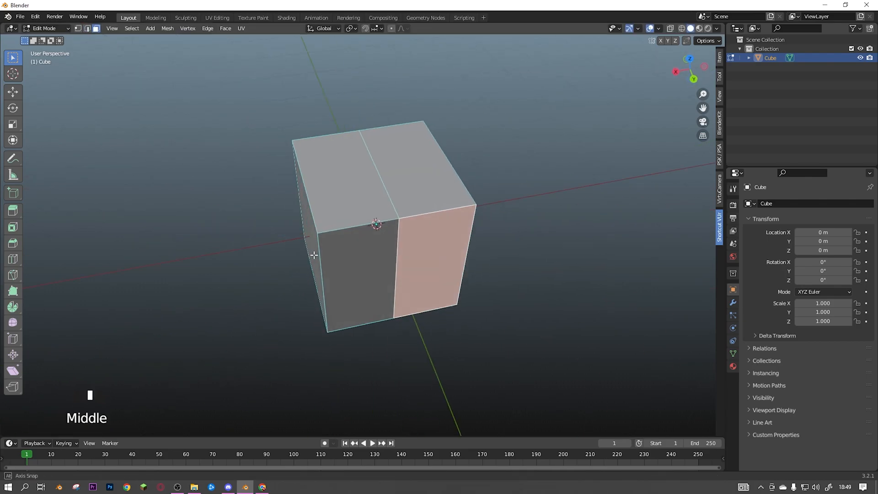
pyautogui.press('Tab')
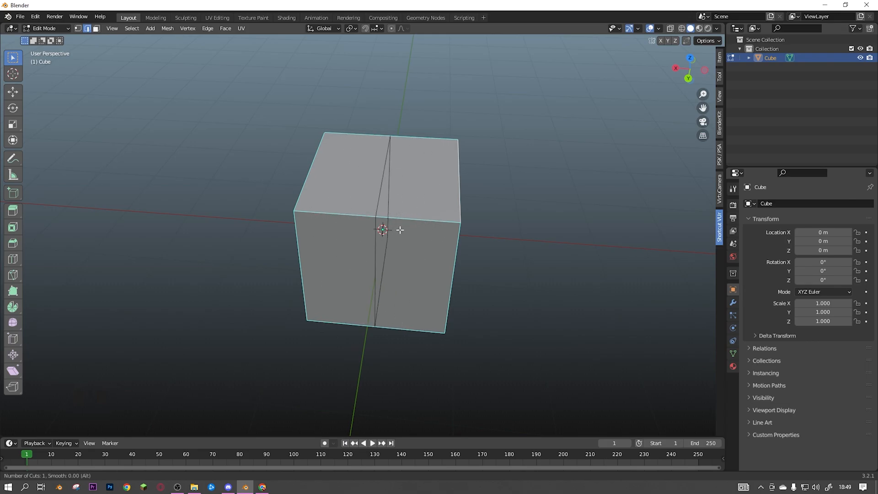
# Step: Cut another loop, raise the cube, and extrude bottom faces along their normals
pyautogui.press('ctrl+r')
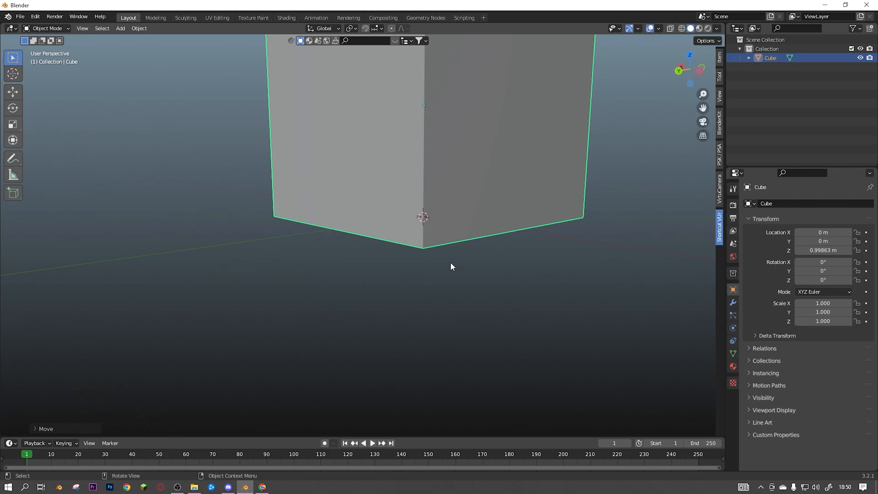
pyautogui.press('Tab')
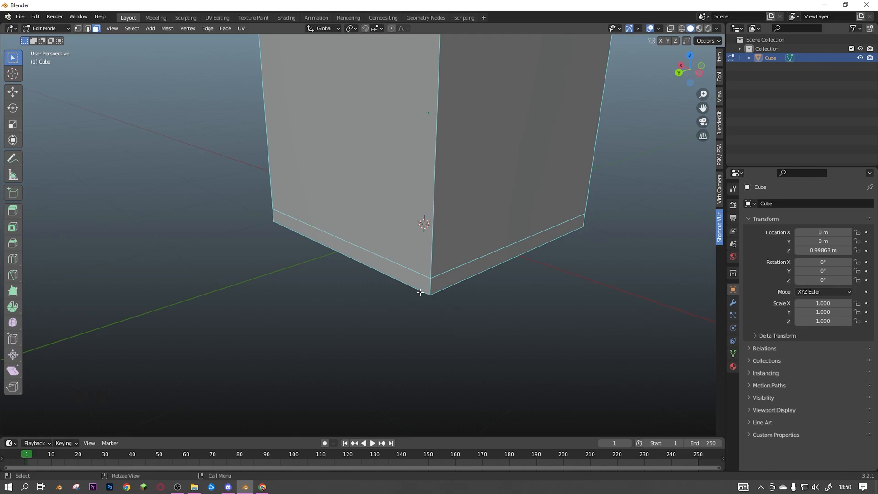
pyautogui.scroll(-3)
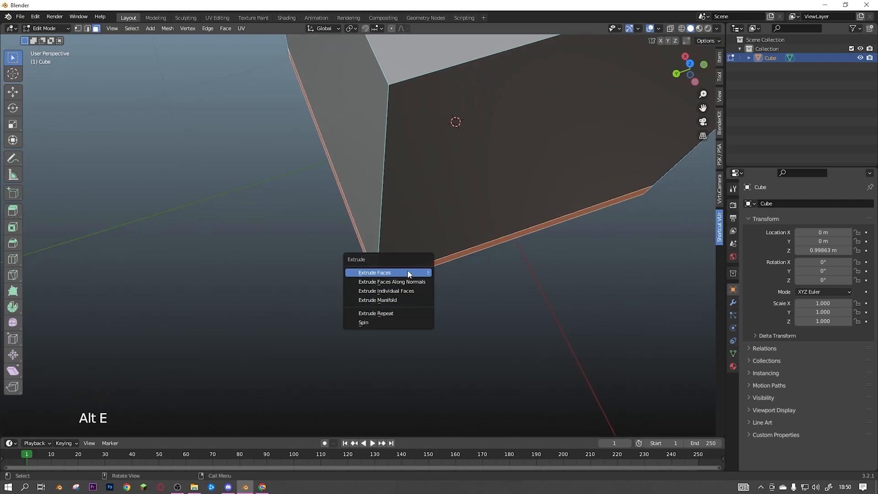
pyautogui.press('ctrl+z')
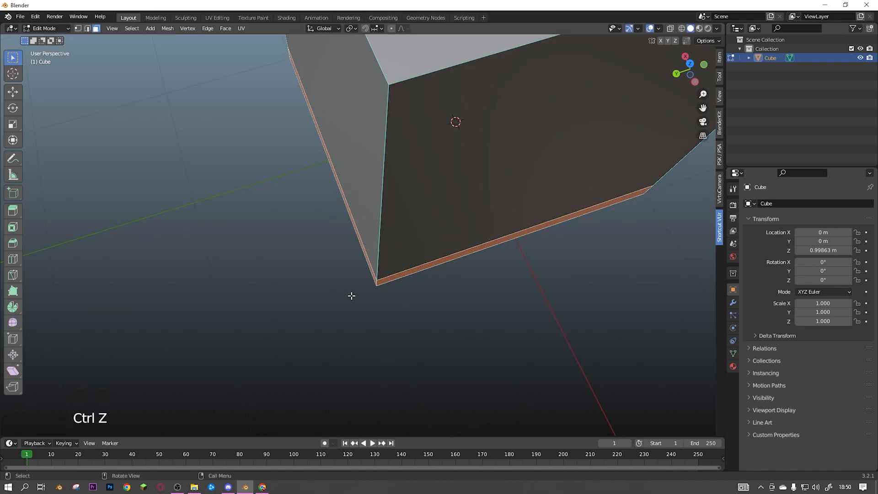
pyautogui.press('Alt+E')
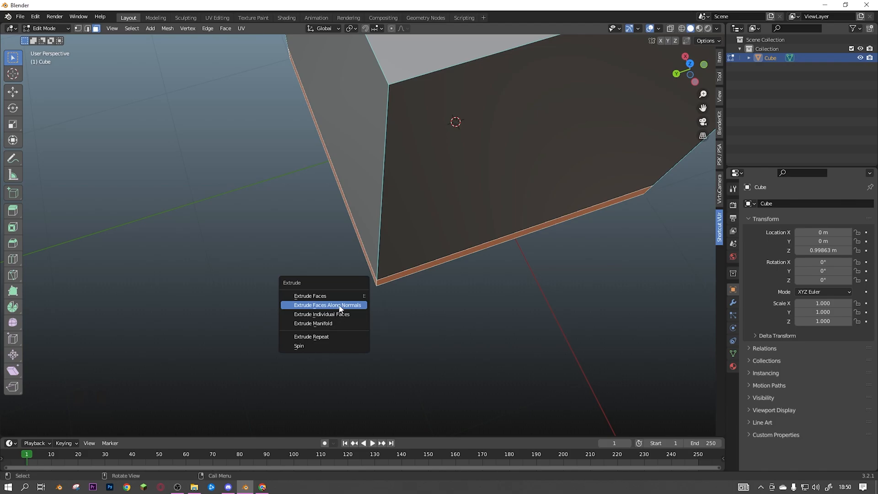
pyautogui.click(327, 304)
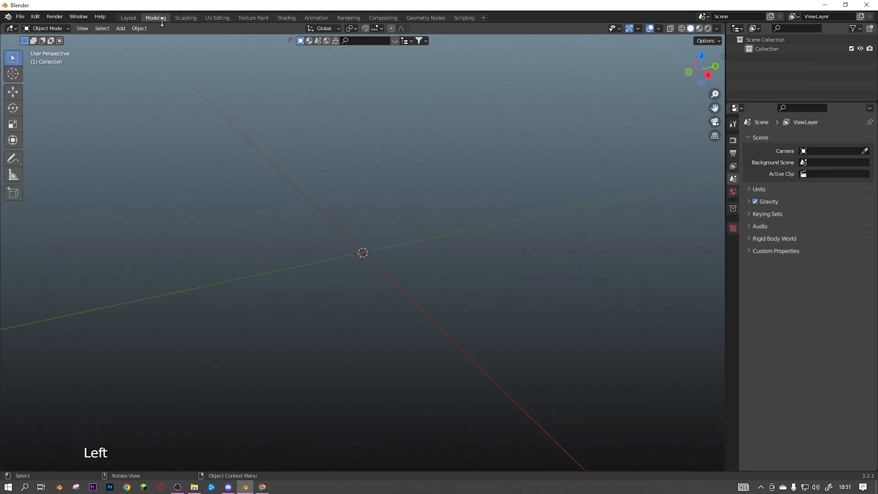
pyautogui.click(216, 17)
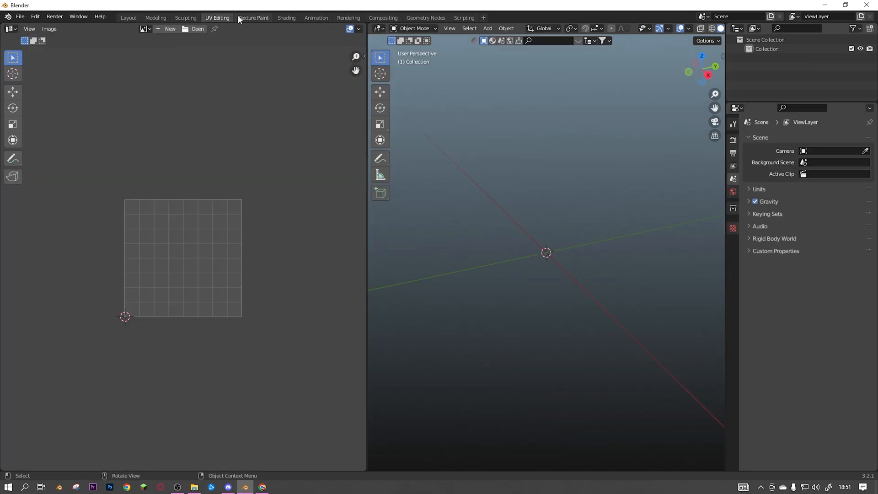
pyautogui.click(252, 18)
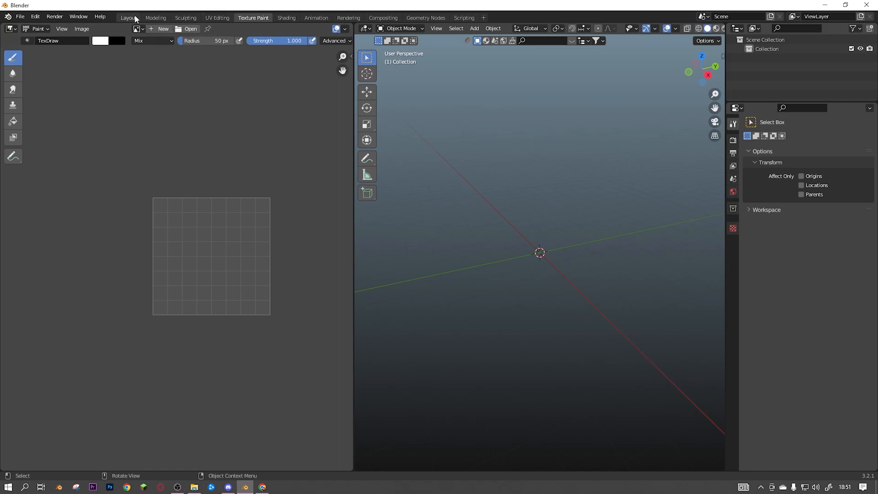
pyautogui.click(128, 17)
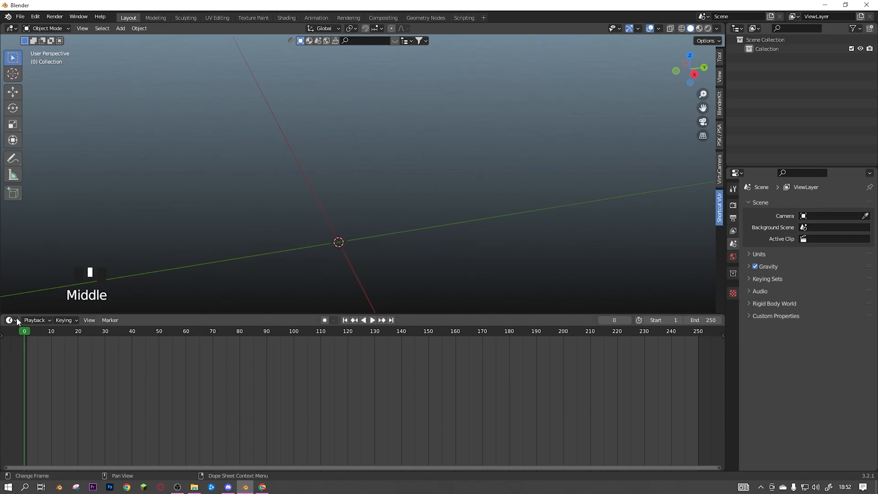
# Step: Change the timeline area into a Shader Editor and add a cube mesh
pyautogui.click(10, 320)
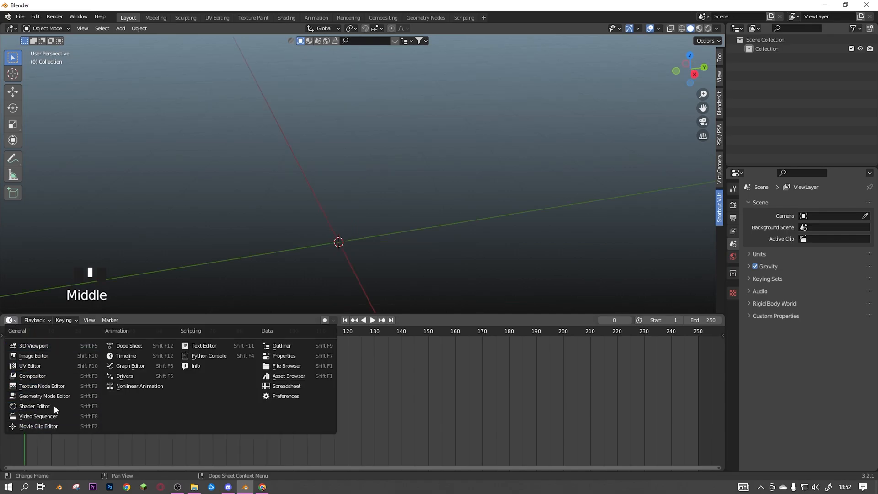
pyautogui.click(45, 396)
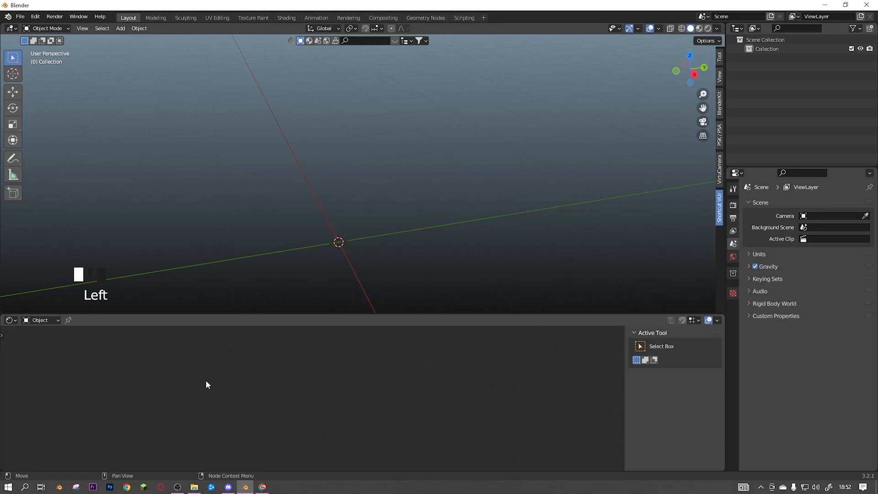
pyautogui.click(121, 29)
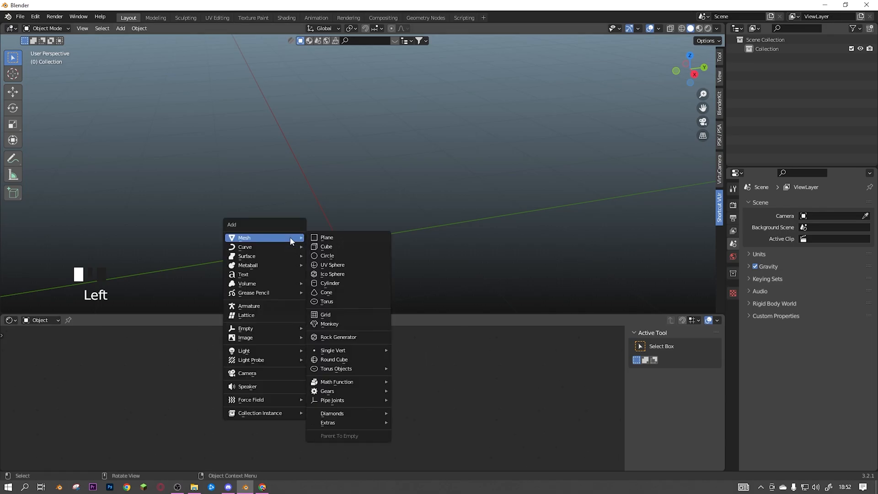
pyautogui.click(326, 246)
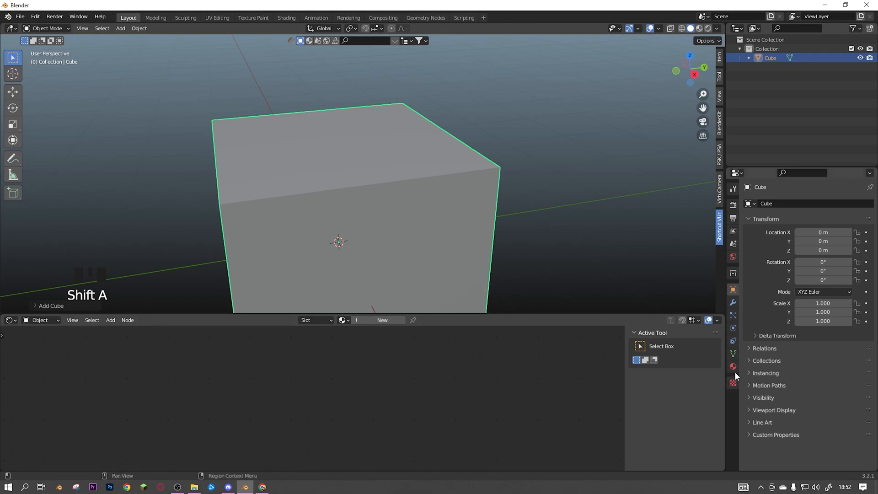
# Step: Give the cube a new material, inspect it, then undo
pyautogui.click(733, 366)
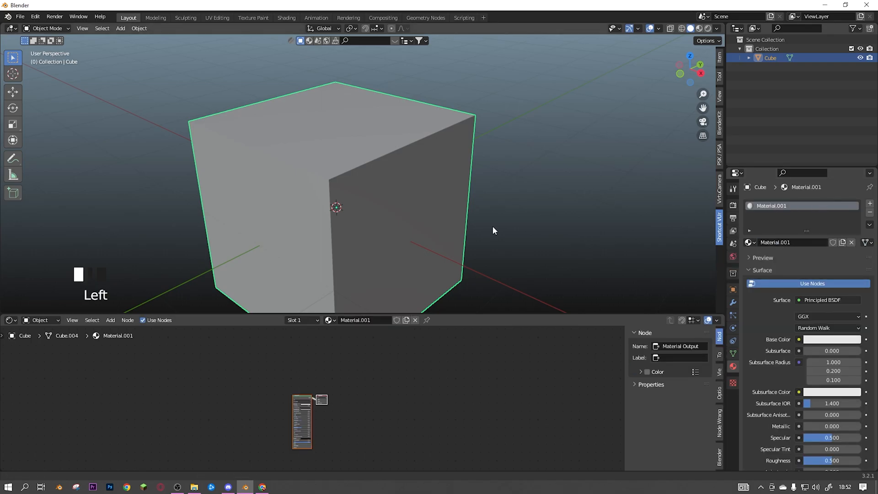
pyautogui.moveTo(493, 230); pyautogui.dragTo(418, 204)
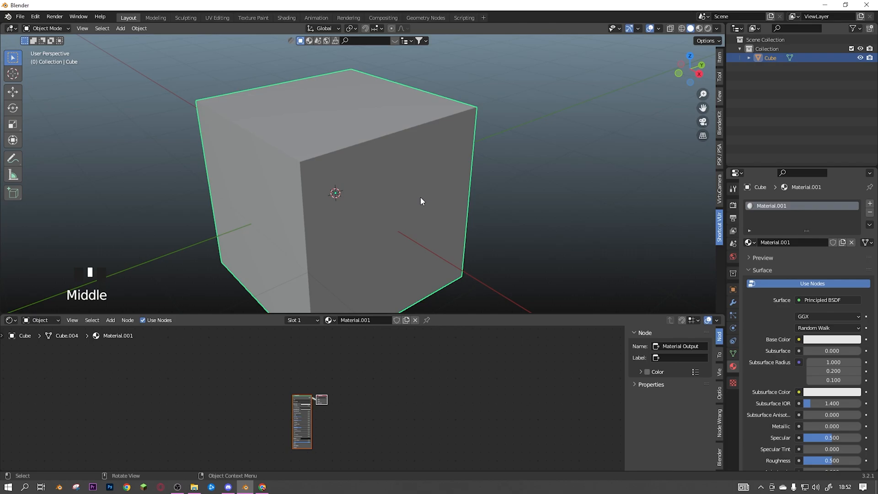
pyautogui.moveTo(431, 214)
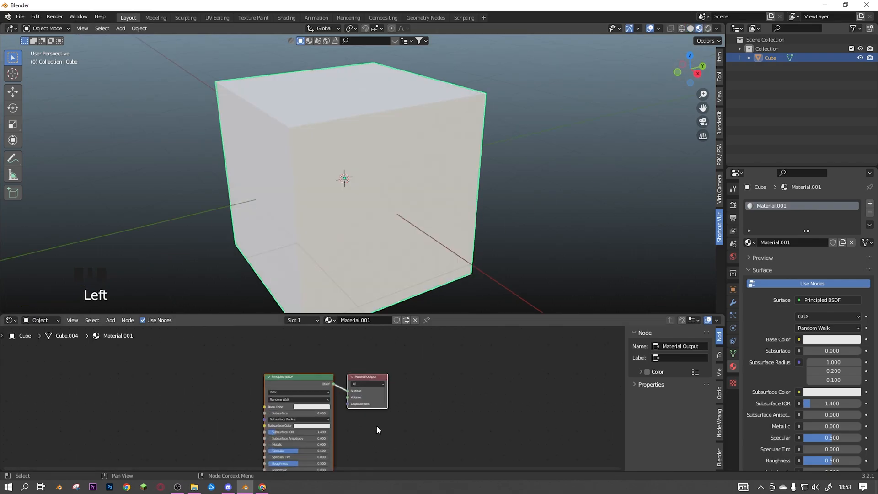
pyautogui.press('ctrl+z')
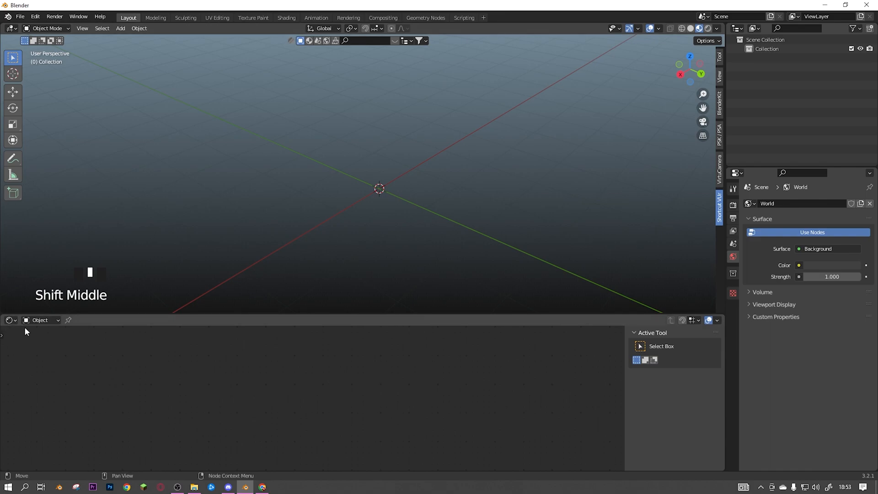
pyautogui.moveTo(14, 349)
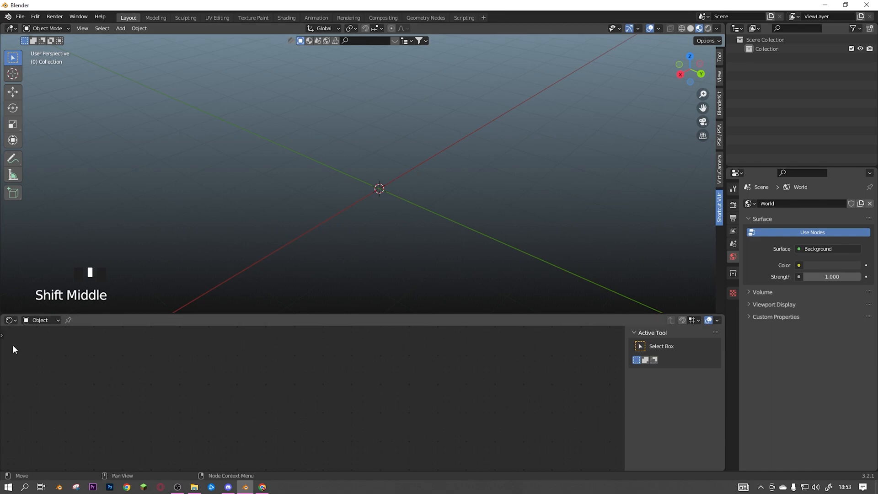
pyautogui.moveTo(282, 394)
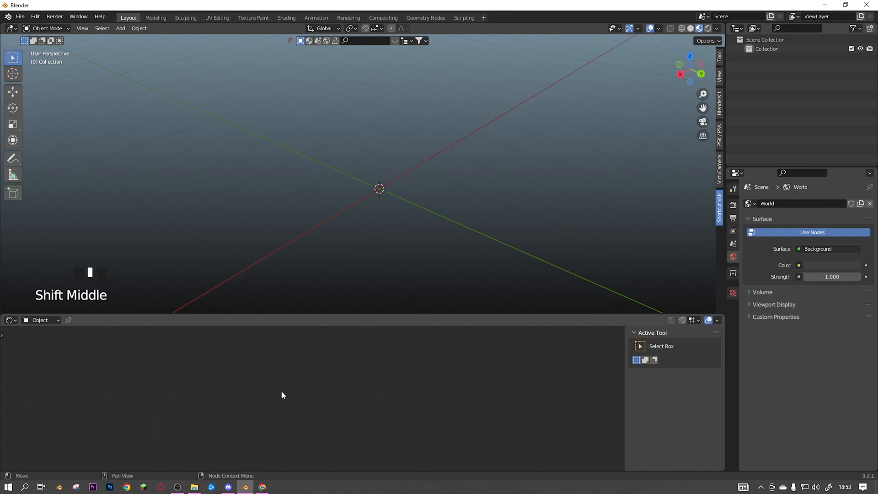
pyautogui.moveTo(287, 345)
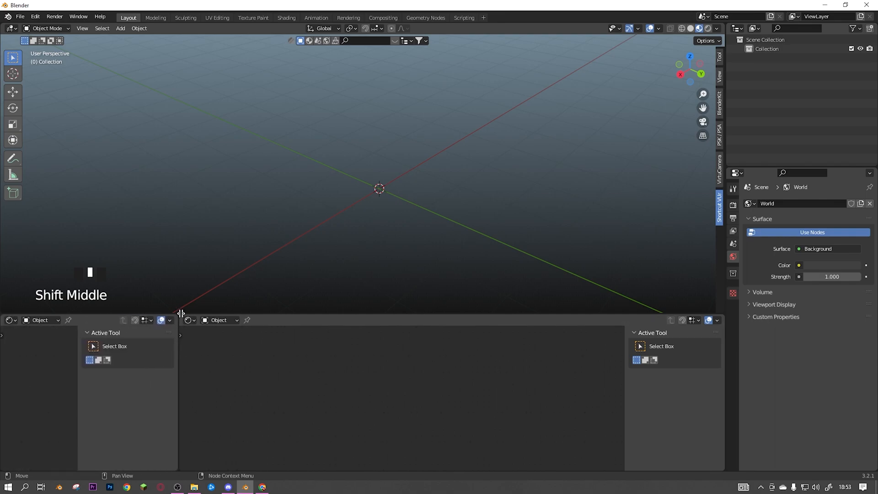
# Step: Switch the bottom-left area's editor type to Image Editor
pyautogui.click(9, 320)
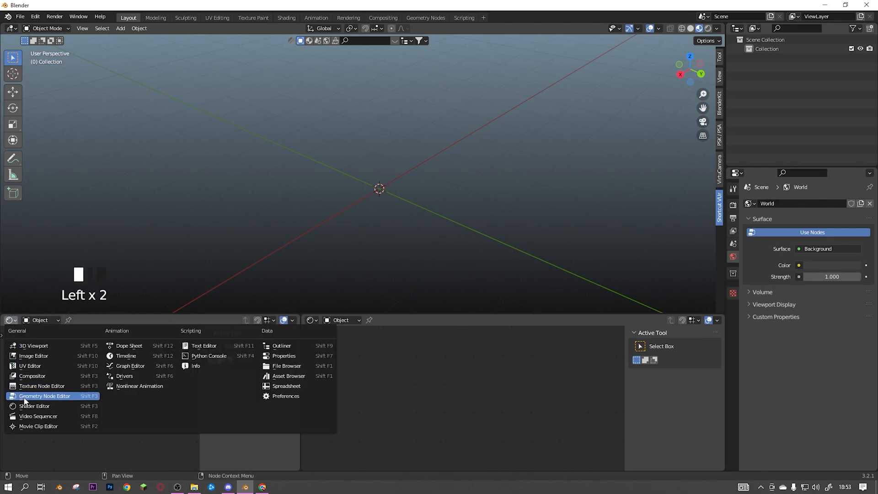
pyautogui.moveTo(15, 330)
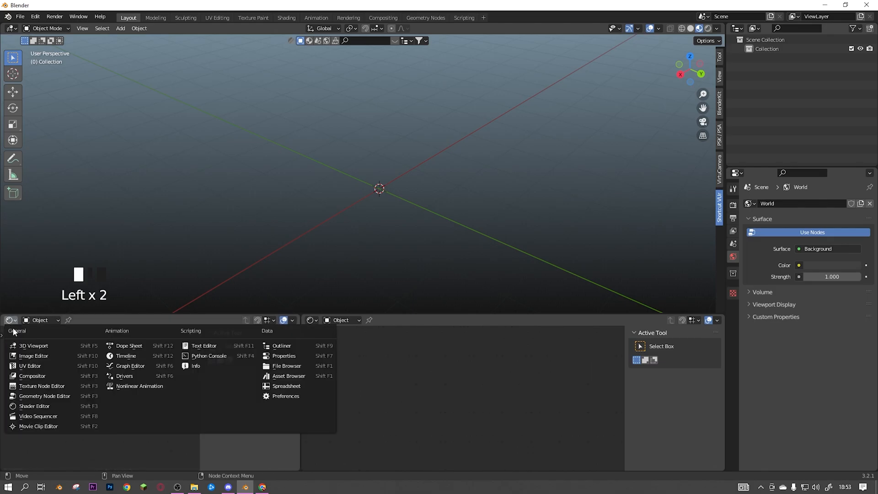
pyautogui.click(33, 356)
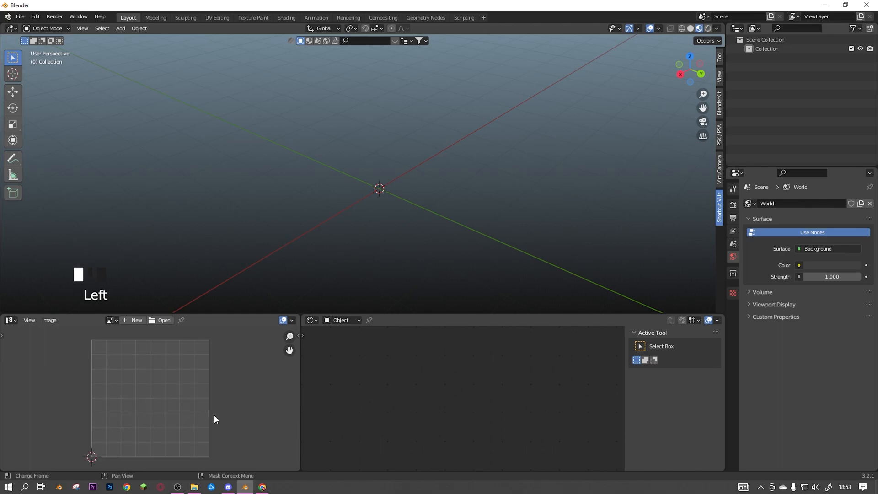
pyautogui.moveTo(426, 429)
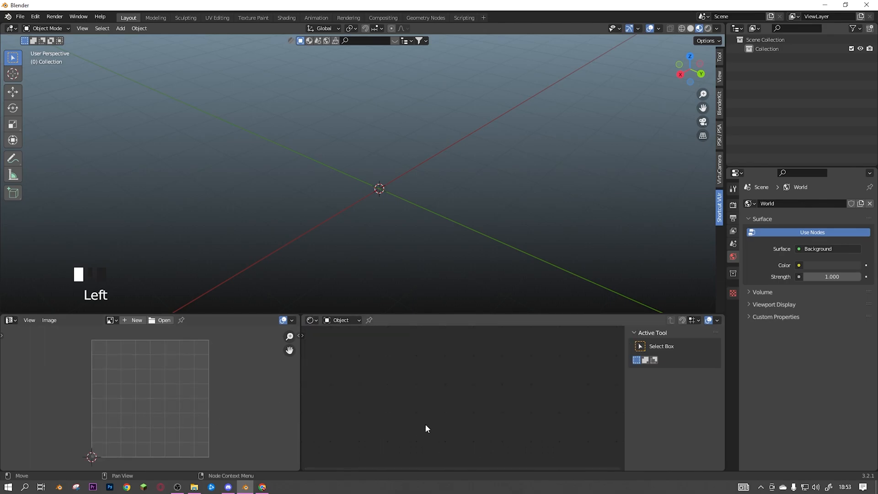
pyautogui.moveTo(439, 423)
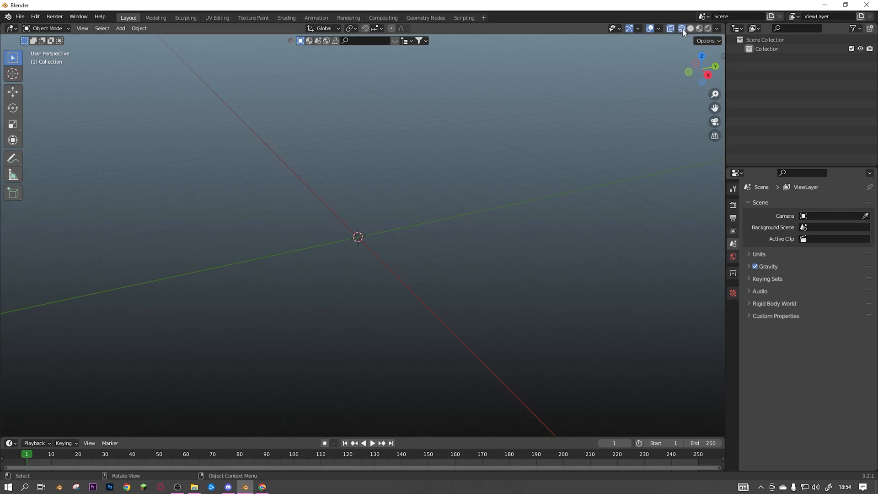
pyautogui.moveTo(682, 28)
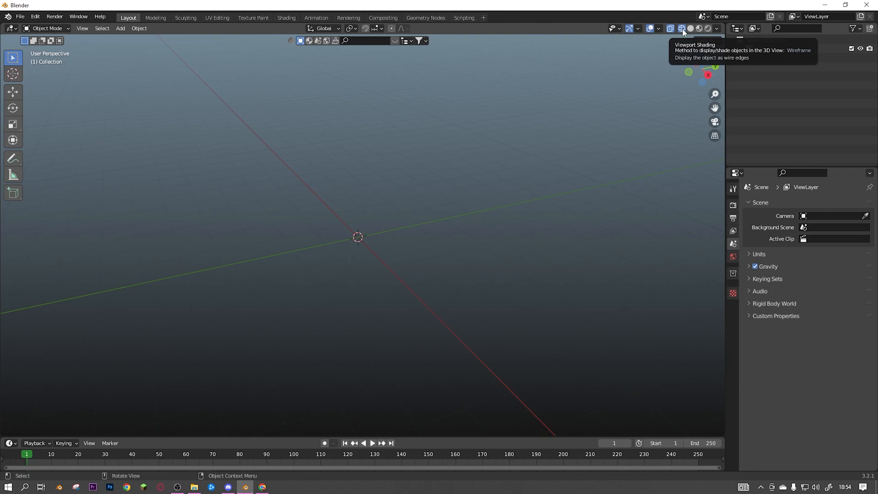
# Step: Switch the 3D viewport's shading mode to Rendered
pyautogui.click(682, 28)
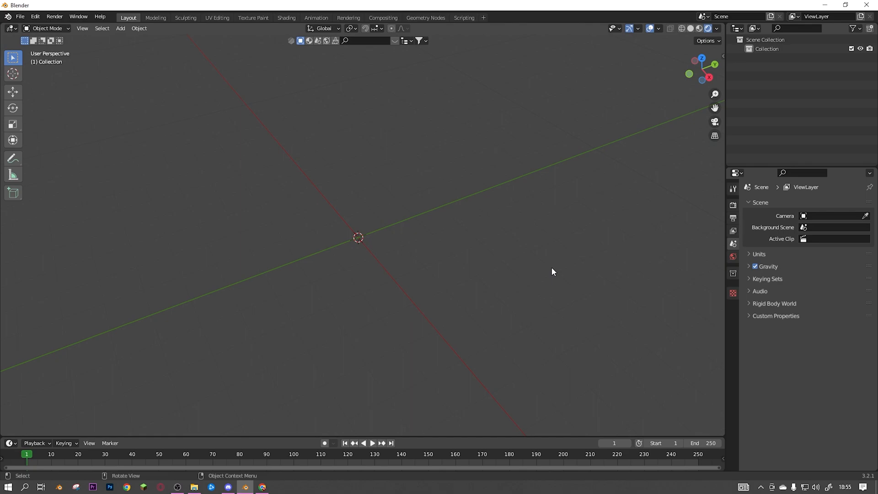
# Step: Show Render Properties and browse the Eevee, Workbench and Cycles engine list
pyautogui.click(733, 205)
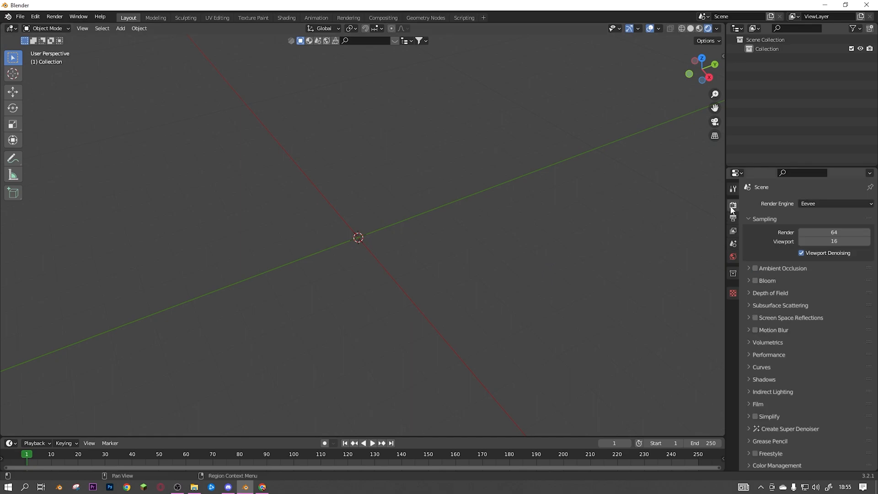
pyautogui.moveTo(706, 28)
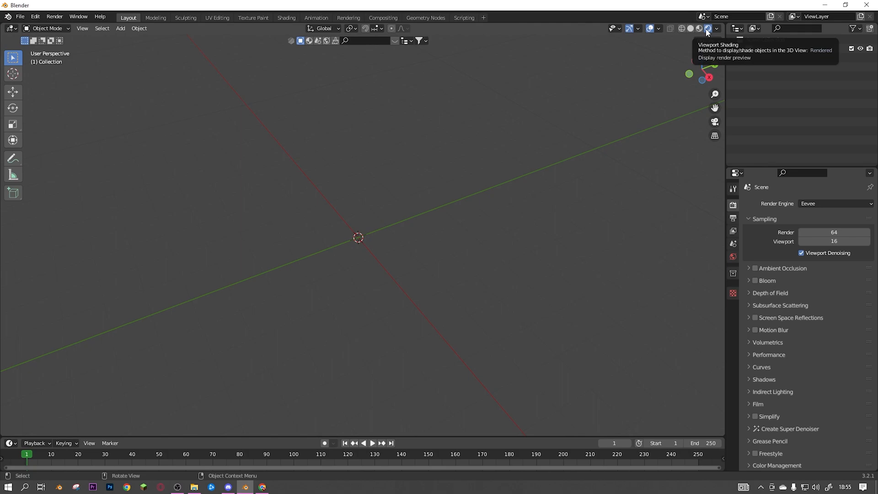
pyautogui.click(833, 203)
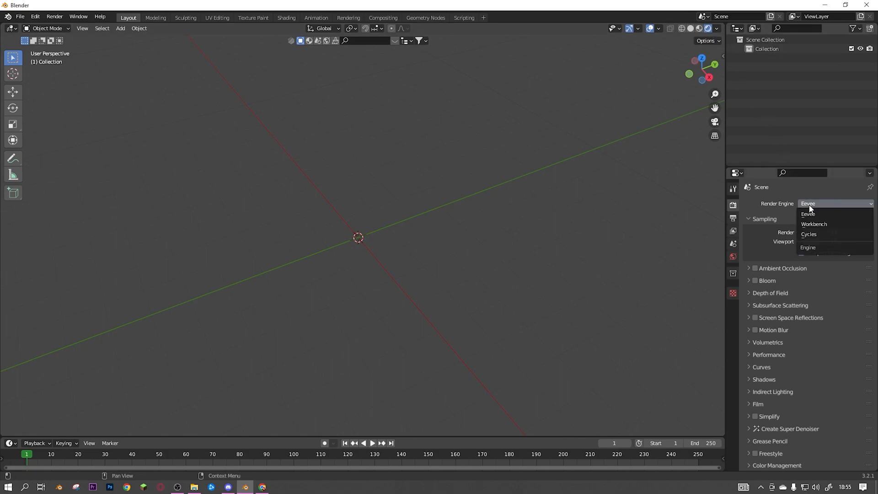
pyautogui.moveTo(832, 234)
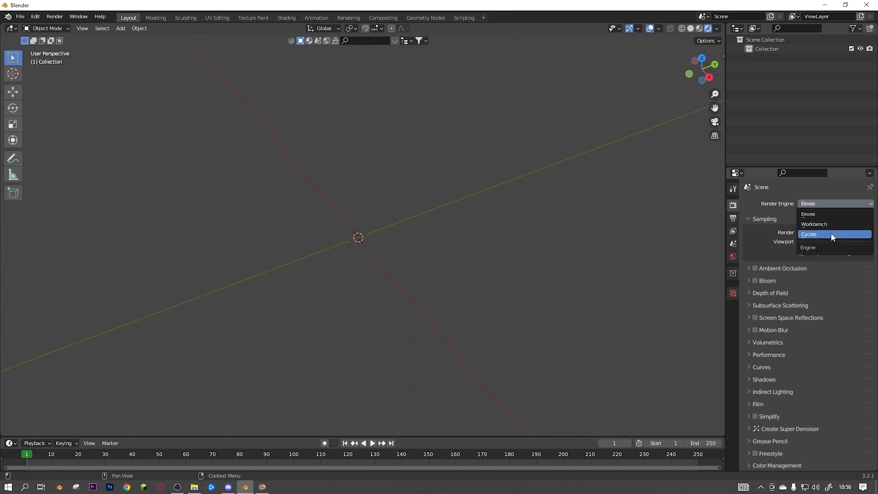
pyautogui.moveTo(816, 214)
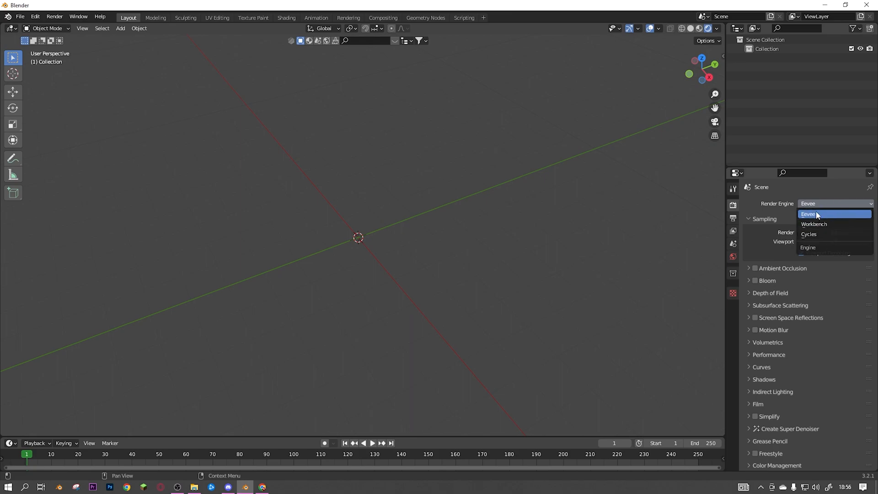
pyautogui.moveTo(827, 217)
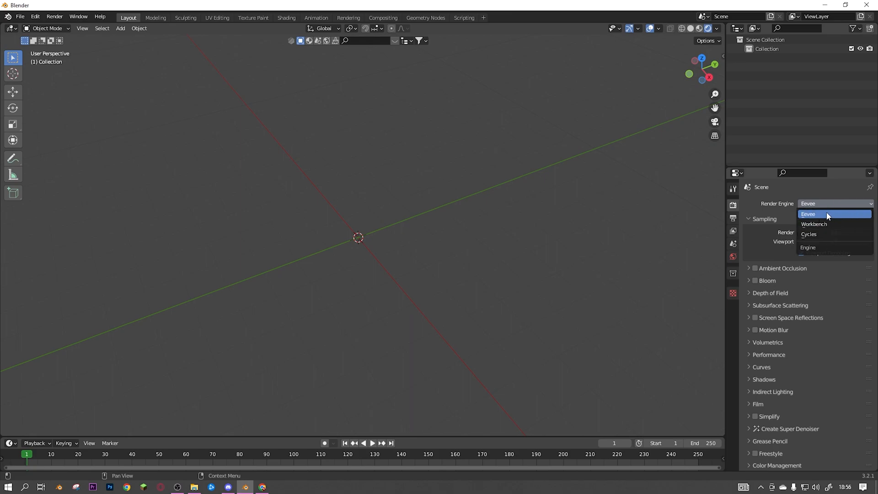
pyautogui.moveTo(834, 234)
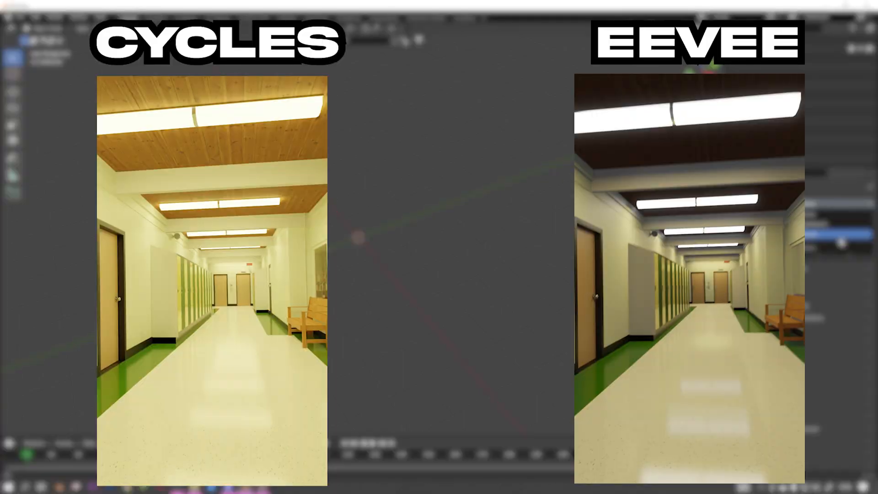
pyautogui.click(834, 203)
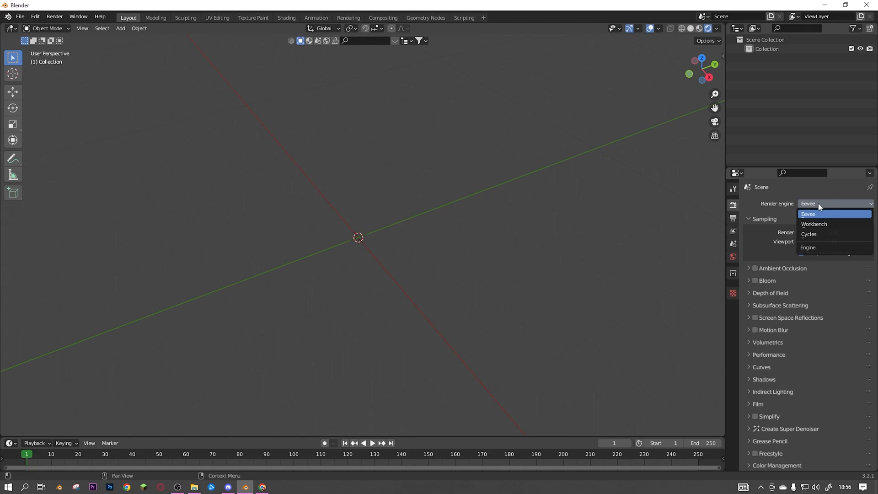
pyautogui.moveTo(834, 233)
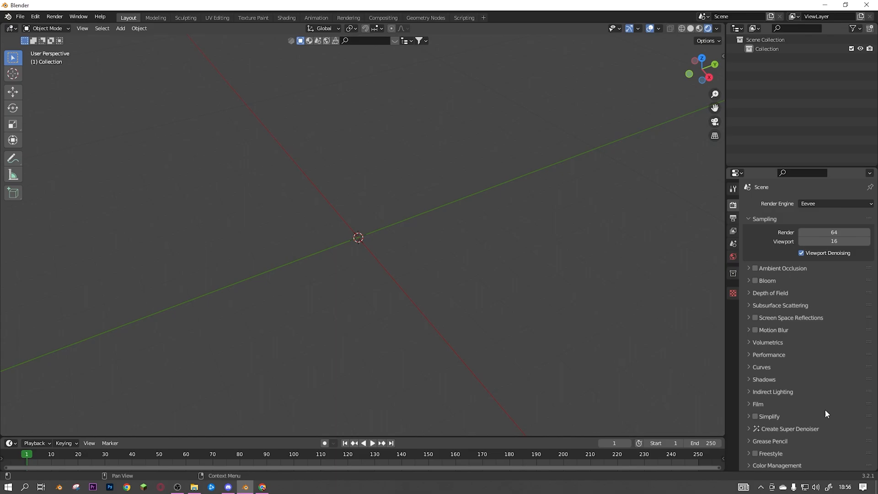
# Step: Switch the render engine from Eevee to Cycles
pyautogui.click(834, 202)
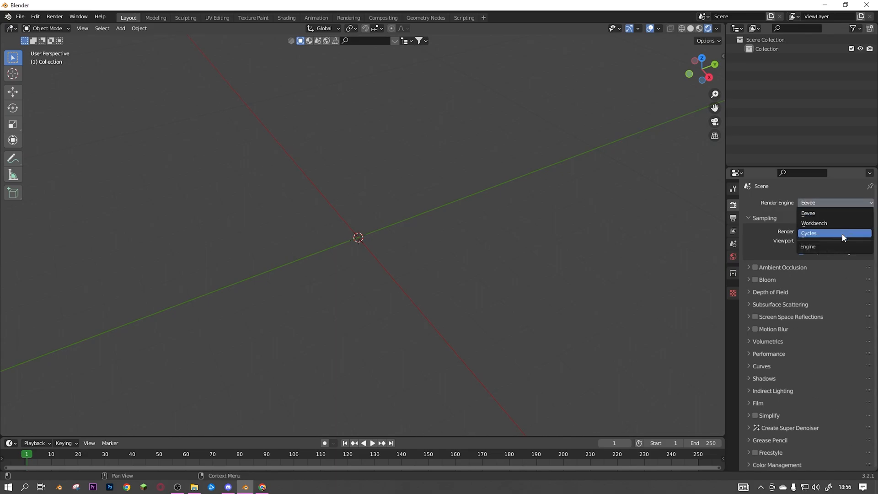
pyautogui.click(809, 233)
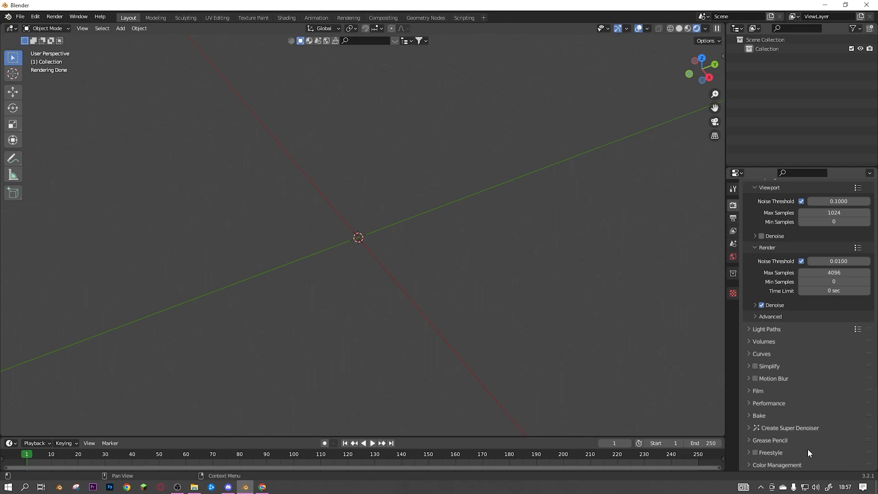
pyautogui.moveTo(787, 427)
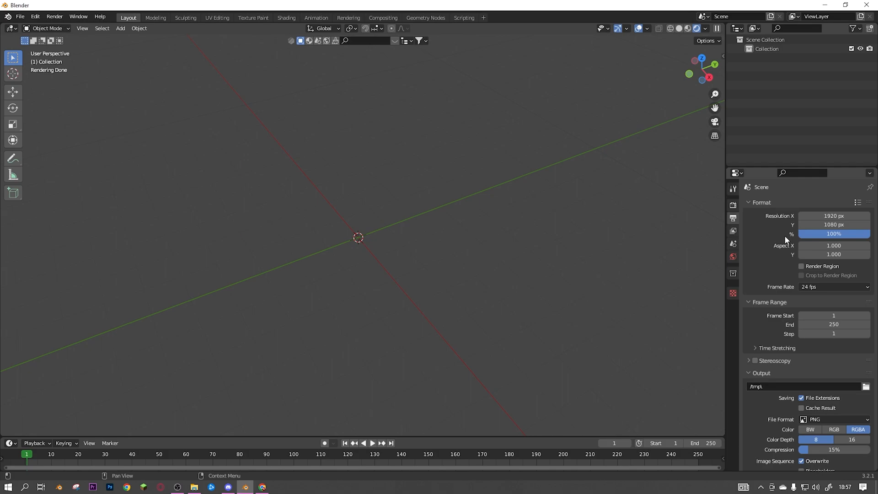
pyautogui.moveTo(677, 192)
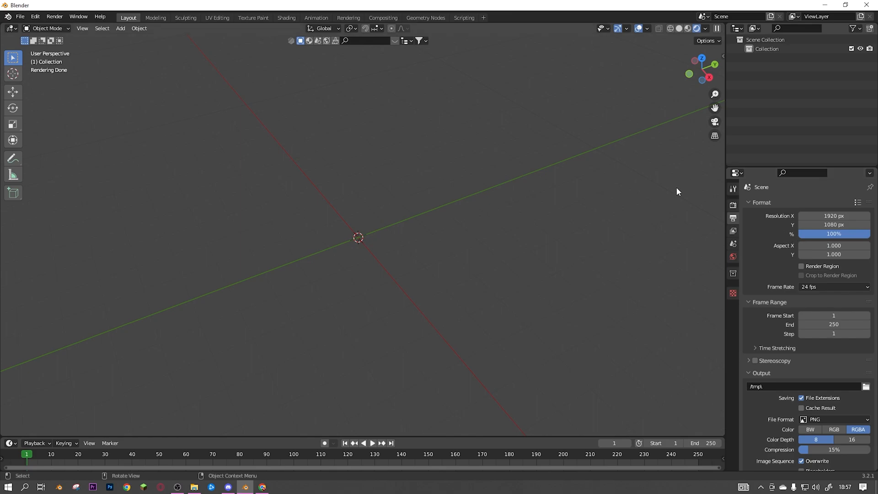
pyautogui.moveTo(579, 190)
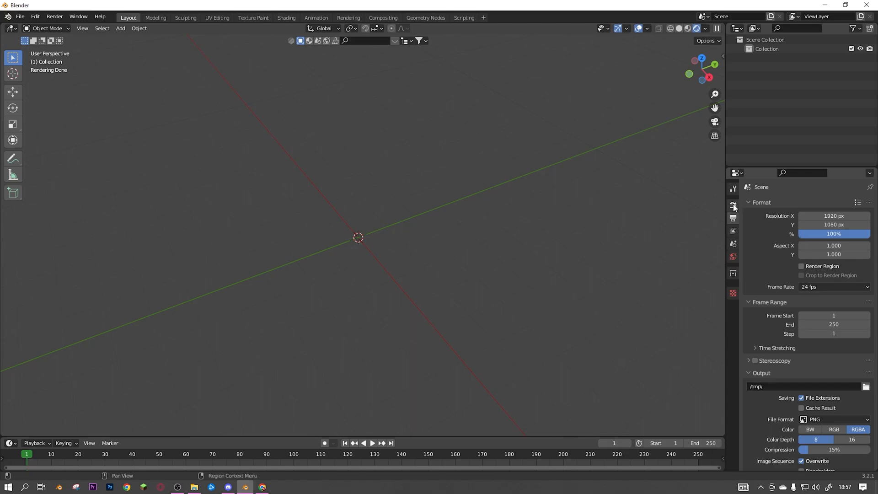
# Step: Set the Cycles render device to GPU Compute
pyautogui.click(733, 204)
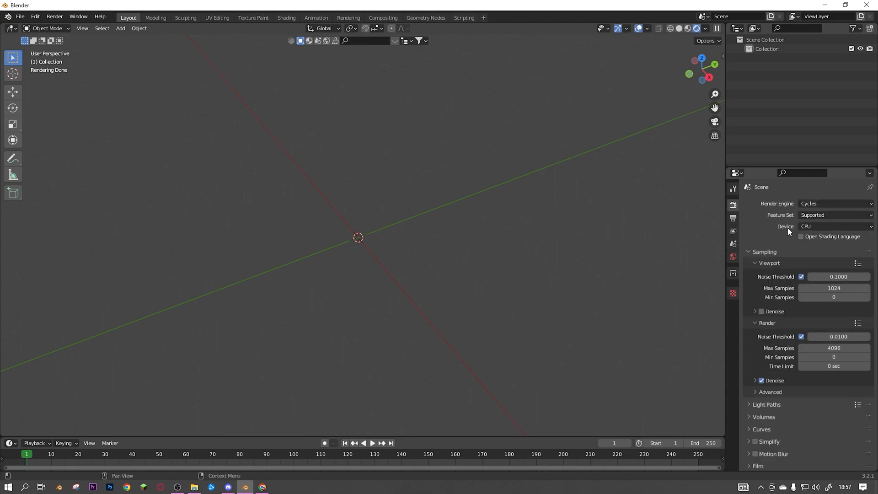
pyautogui.click(834, 226)
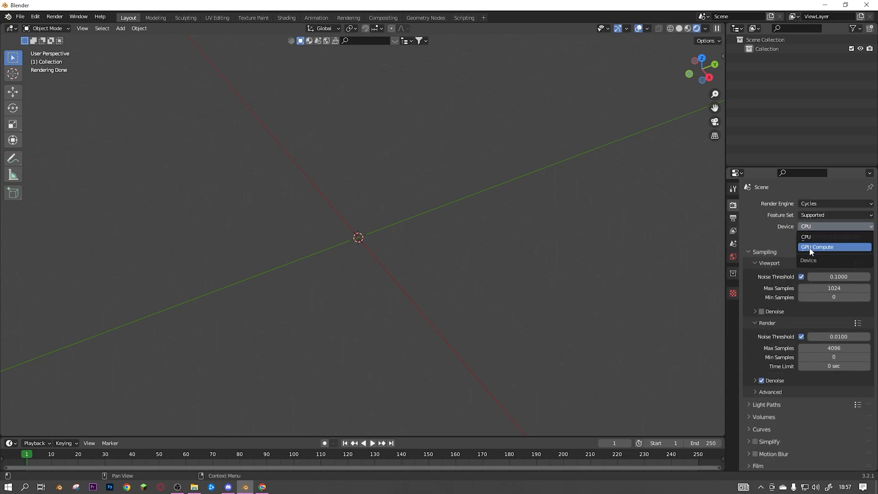
pyautogui.click(834, 203)
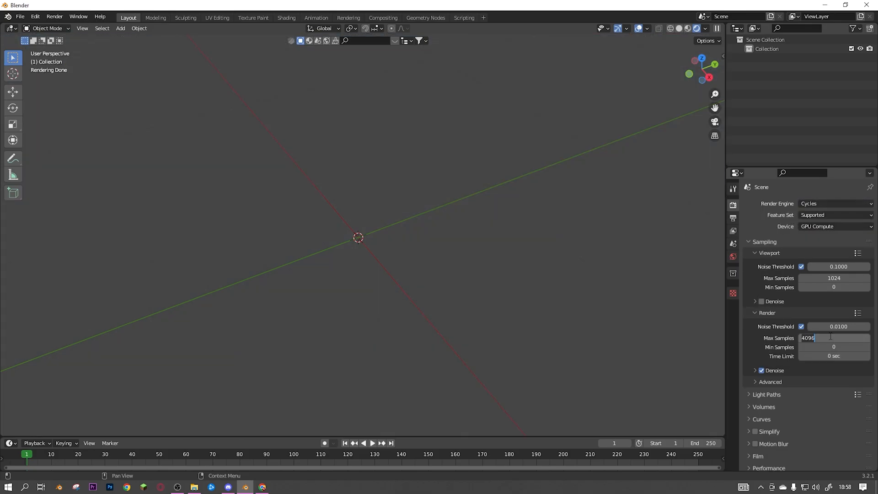
# Step: Lower render max samples from 4096 to 200
pyautogui.write('100')
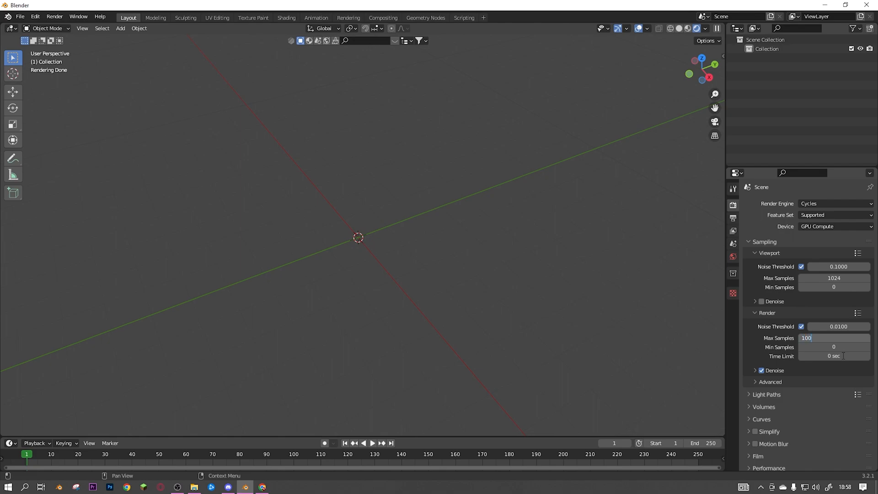
pyautogui.write('200')
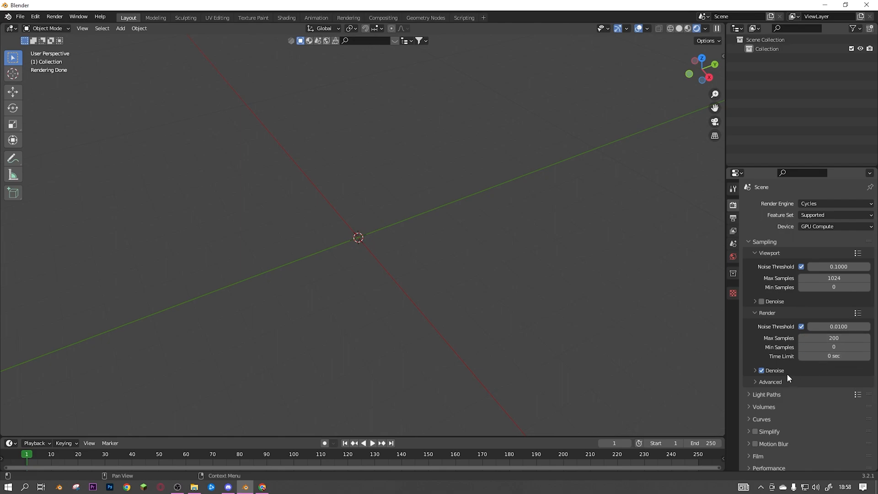
pyautogui.moveTo(784, 378)
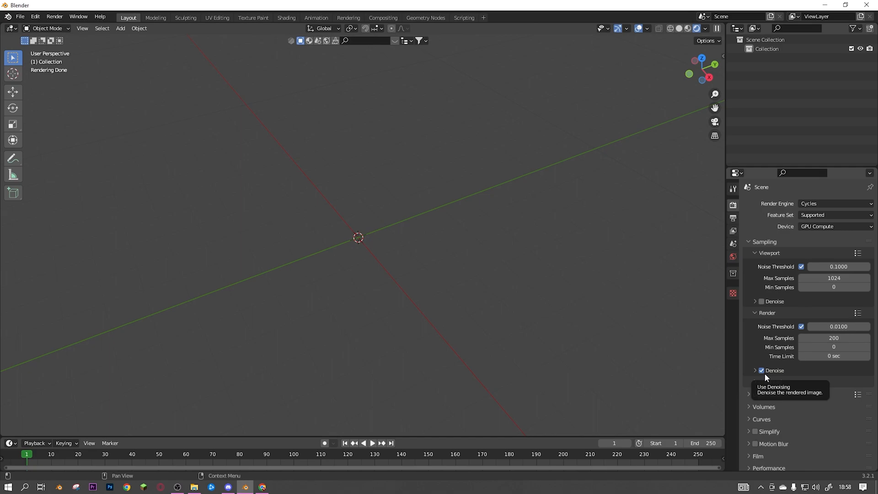
pyautogui.scroll(-3)
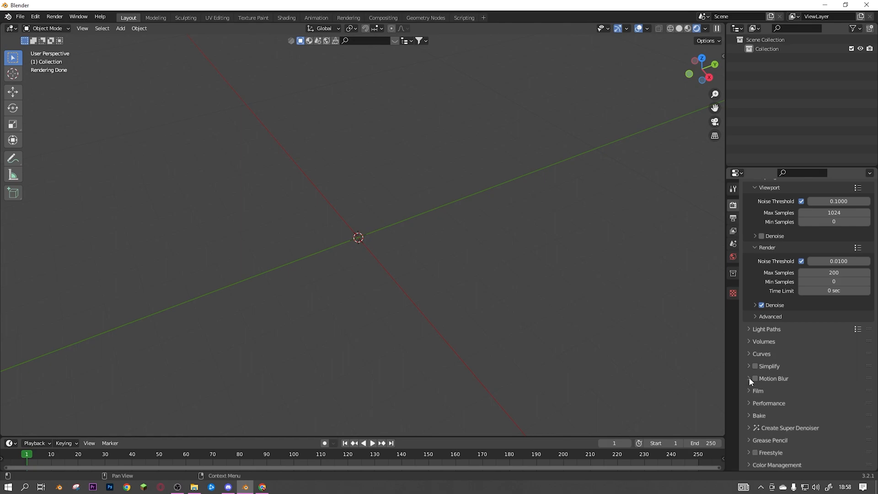
pyautogui.moveTo(756, 381)
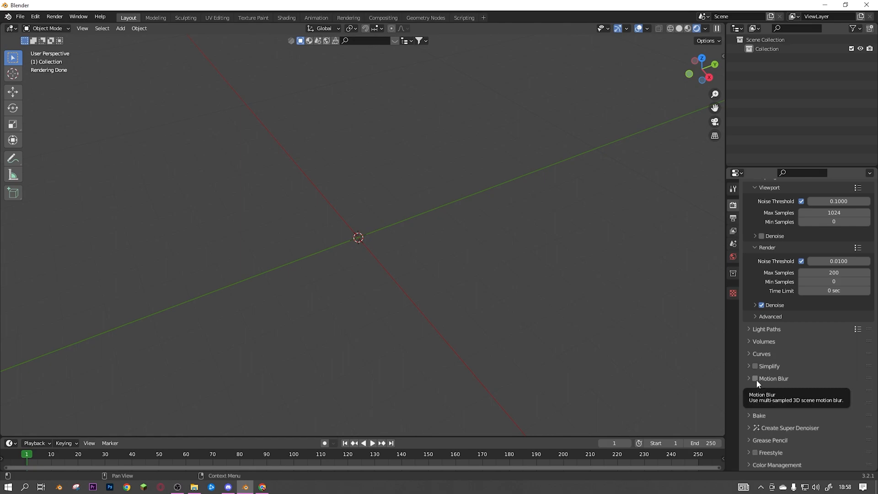